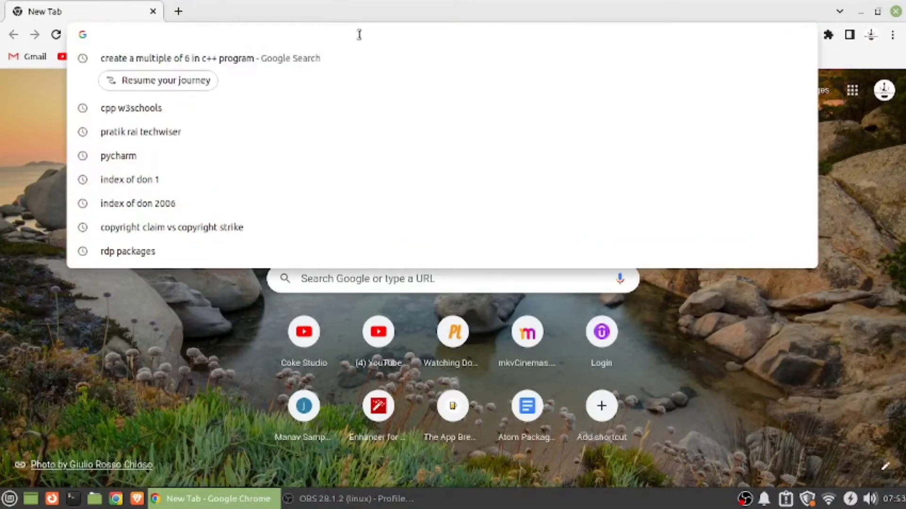
Search Google for 'orangepi' and open the Orange Pi OS software page on orangepi.org.
{"action": "type", "text": "orangepi&oq=orangepi+&aqs=chrome..69i57j0i512l9.4370j1j7&sourceid=chrome&ie=UTF-8"}
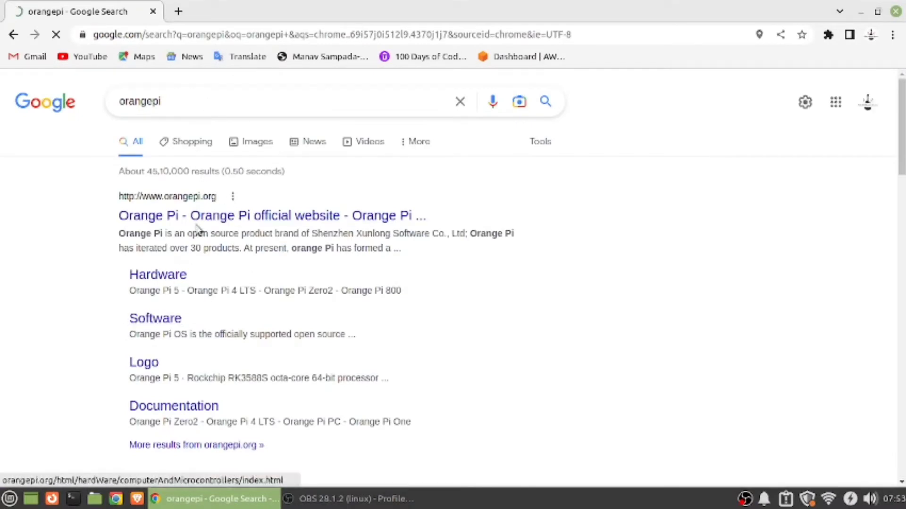
{"action": "left_click", "coordinate": [155, 319]}
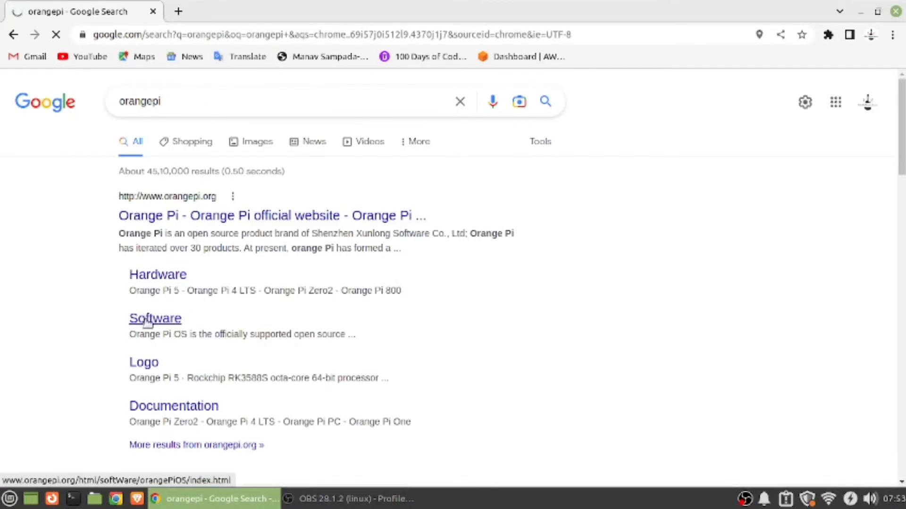
{"action": "left_click", "coordinate": [155, 319]}
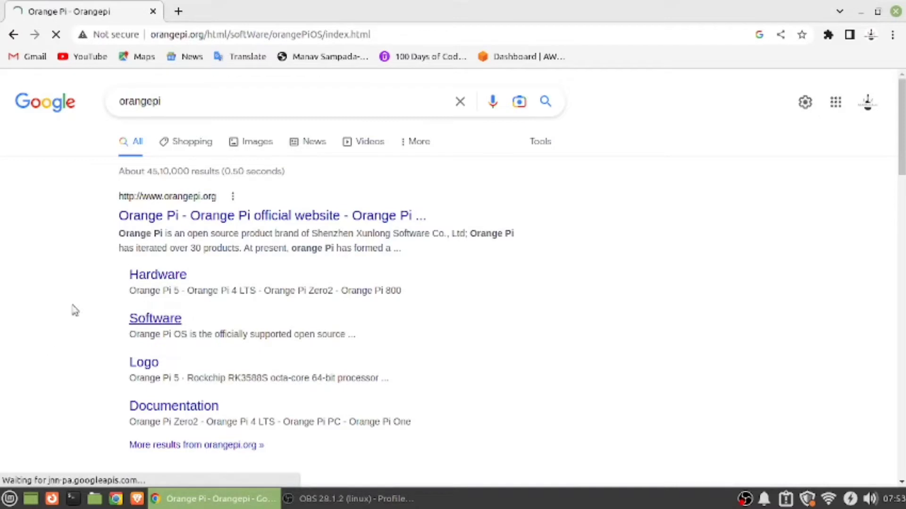
Highlight the Droid features: mouse support for Android games, Orange App Store, multiple windows.
{"action": "left_click", "coordinate": [155, 319]}
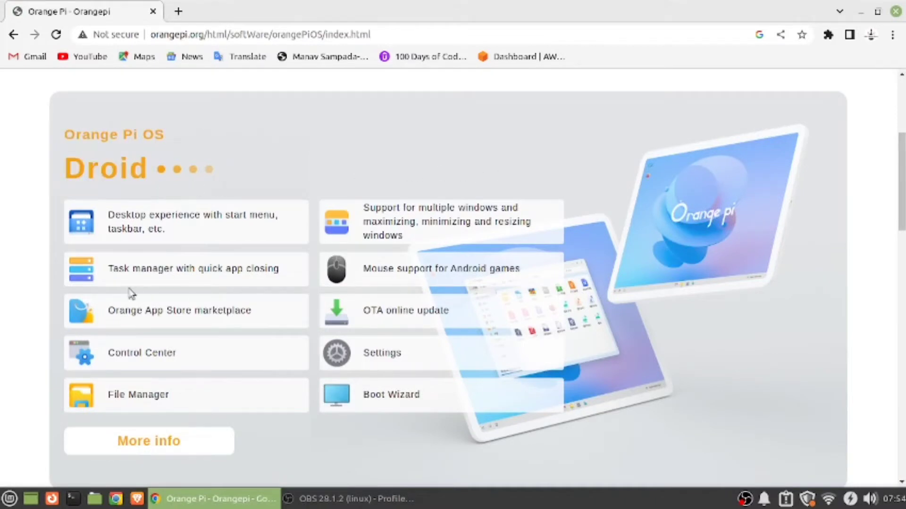
{"action": "scroll", "scroll_direction": "down", "scroll_amount": 3}
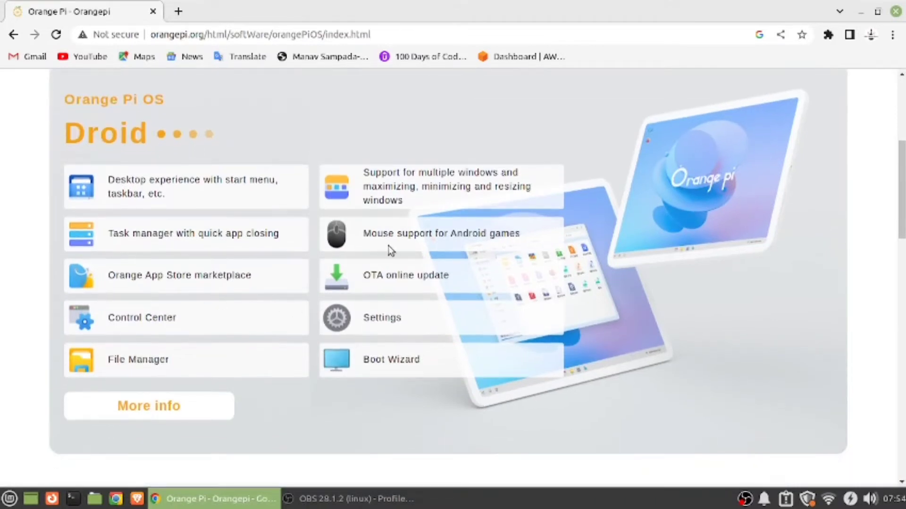
{"action": "mouse_move", "coordinate": [542, 275]}
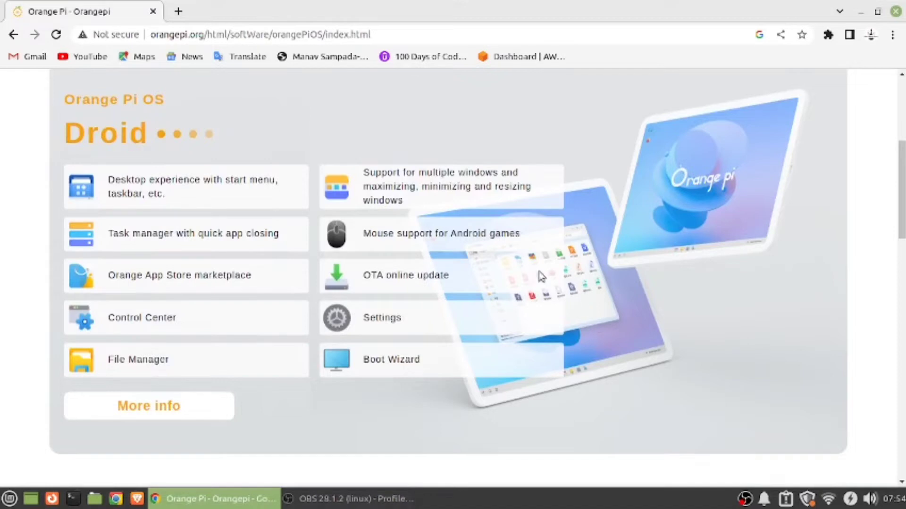
{"action": "mouse_move", "coordinate": [400, 259]}
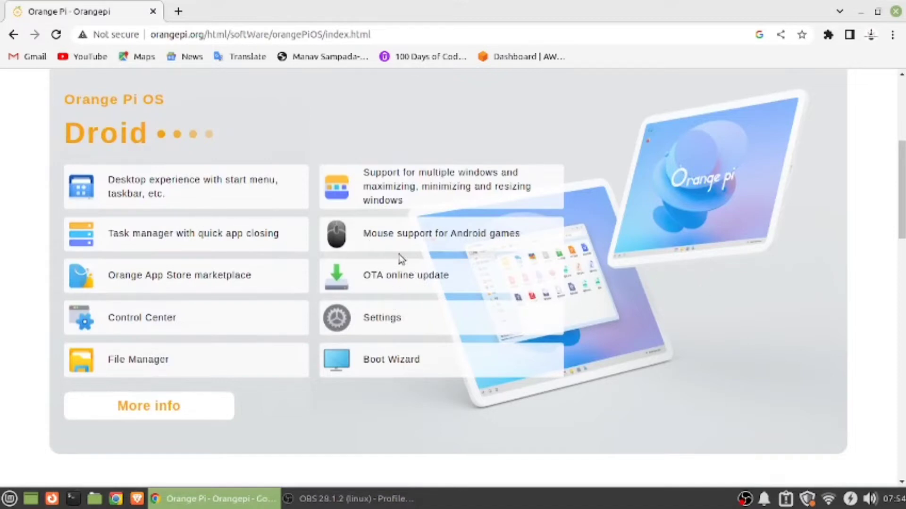
{"action": "double_click", "coordinate": [390, 234]}
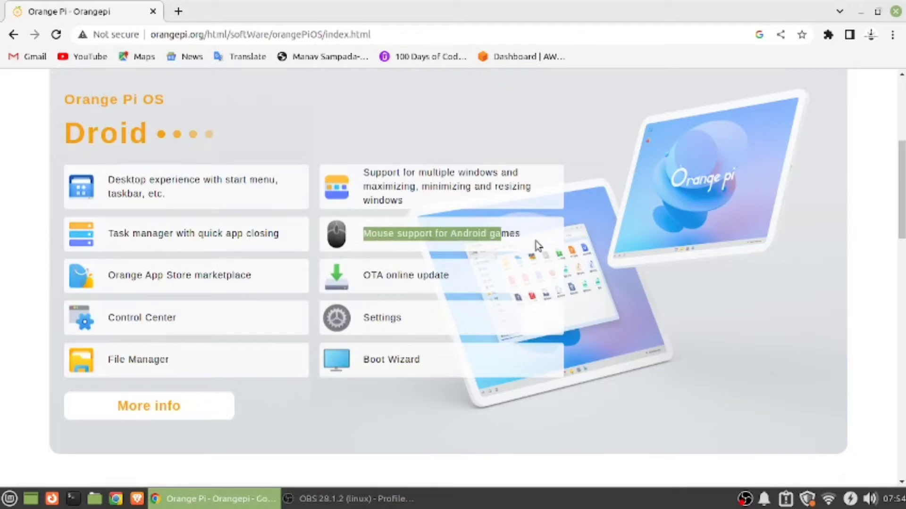
{"action": "mouse_move", "coordinate": [525, 237]}
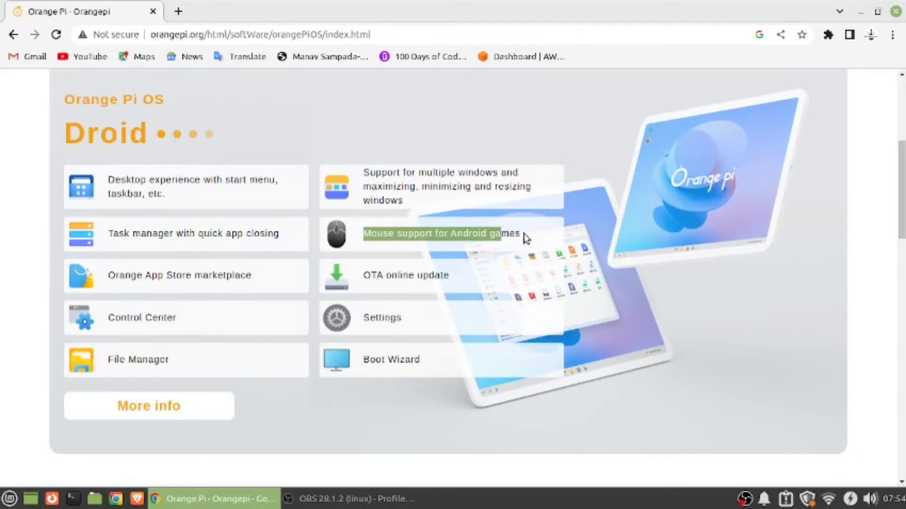
{"action": "mouse_move", "coordinate": [315, 278]}
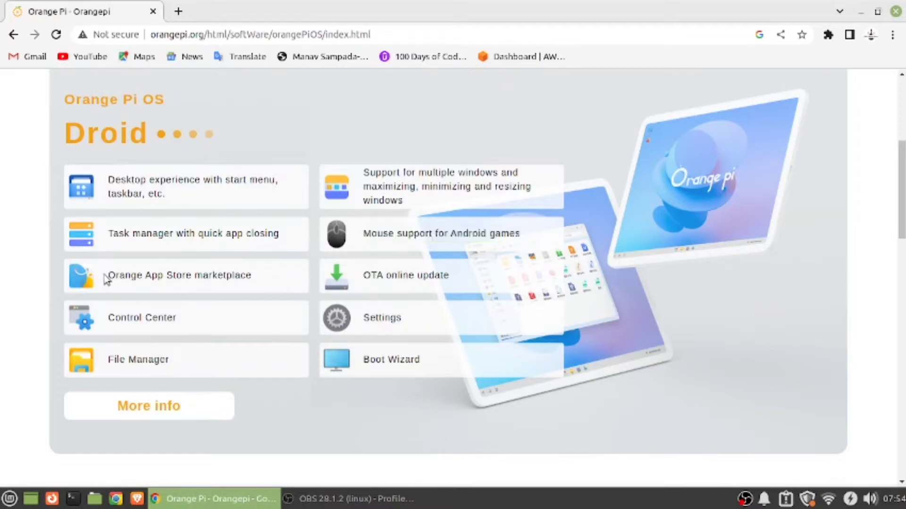
{"action": "double_click", "coordinate": [179, 275]}
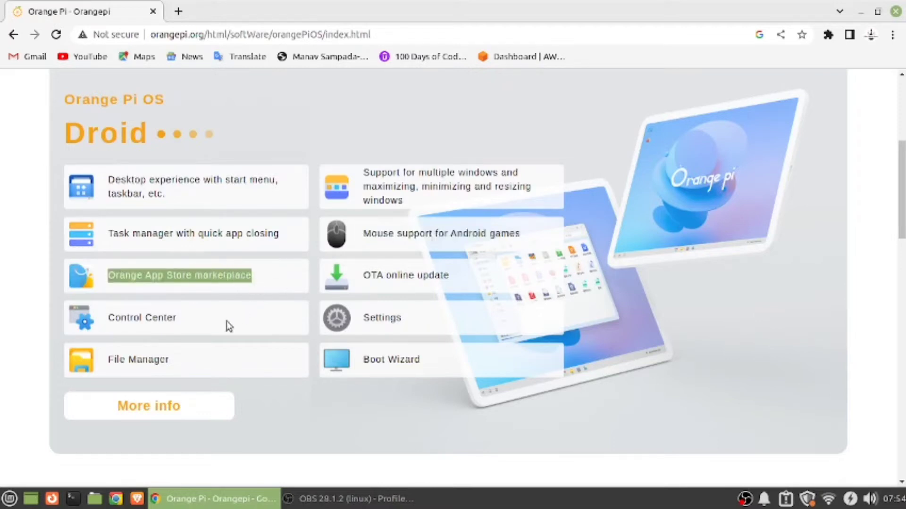
{"action": "mouse_move", "coordinate": [403, 349]}
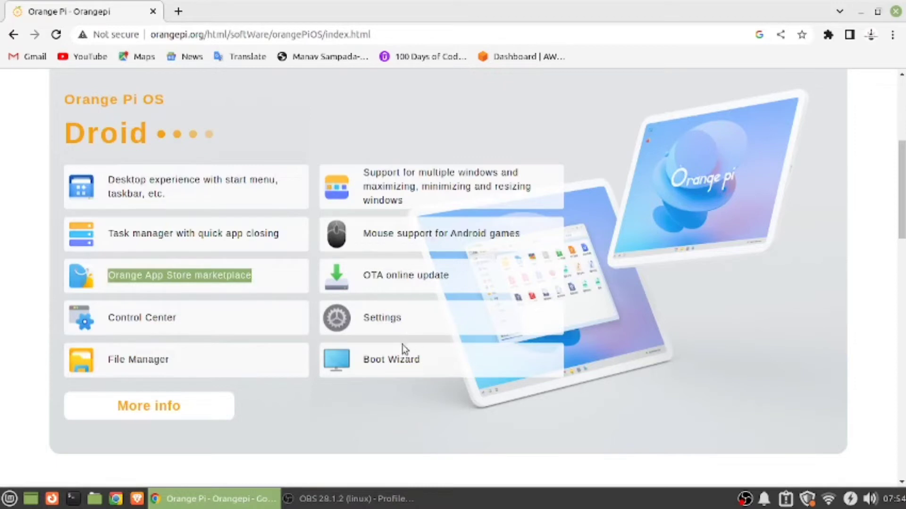
{"action": "mouse_move", "coordinate": [389, 364]}
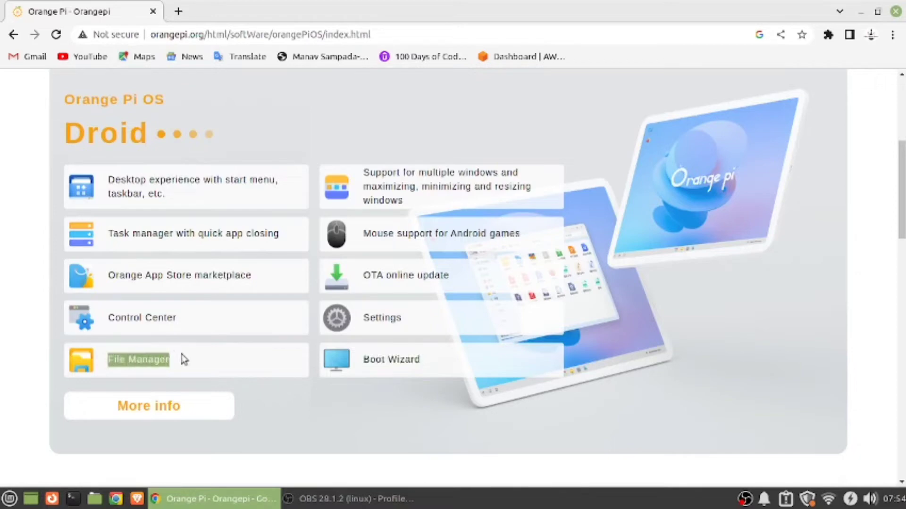
{"action": "mouse_move", "coordinate": [337, 376]}
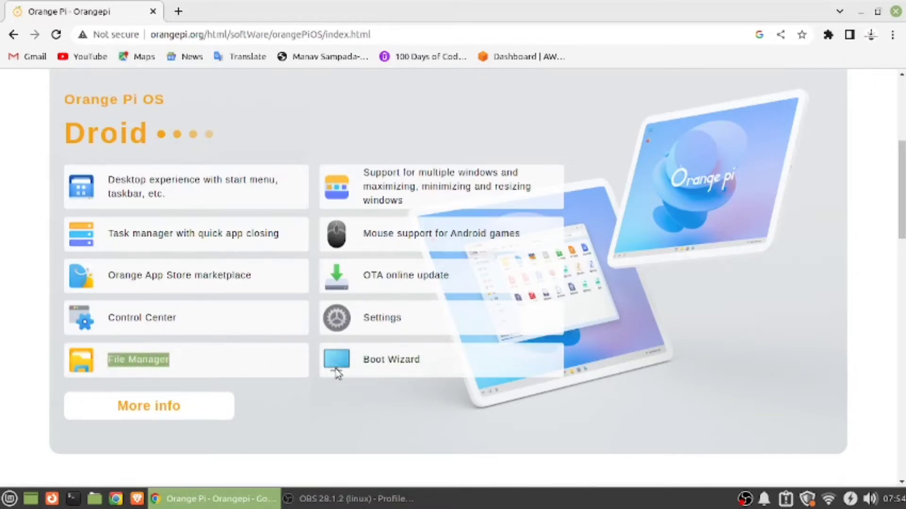
{"action": "mouse_move", "coordinate": [70, 336]}
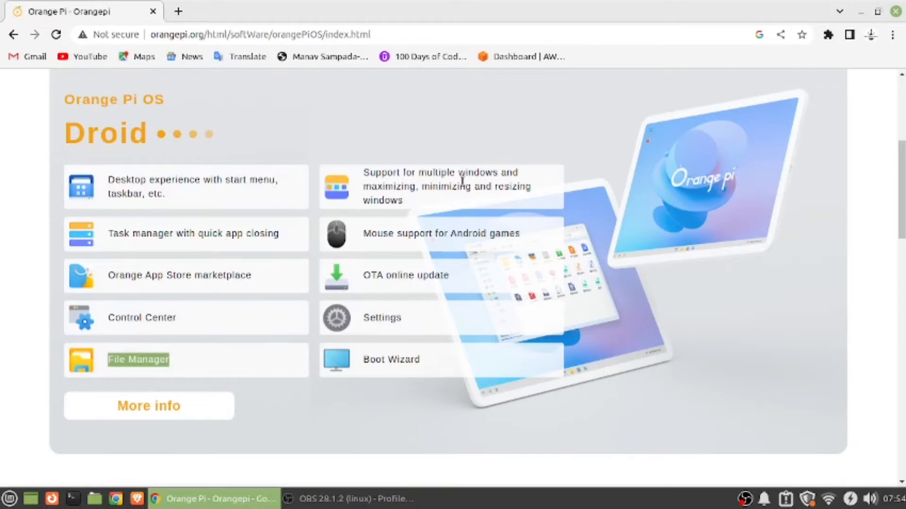
{"action": "double_click", "coordinate": [460, 173]}
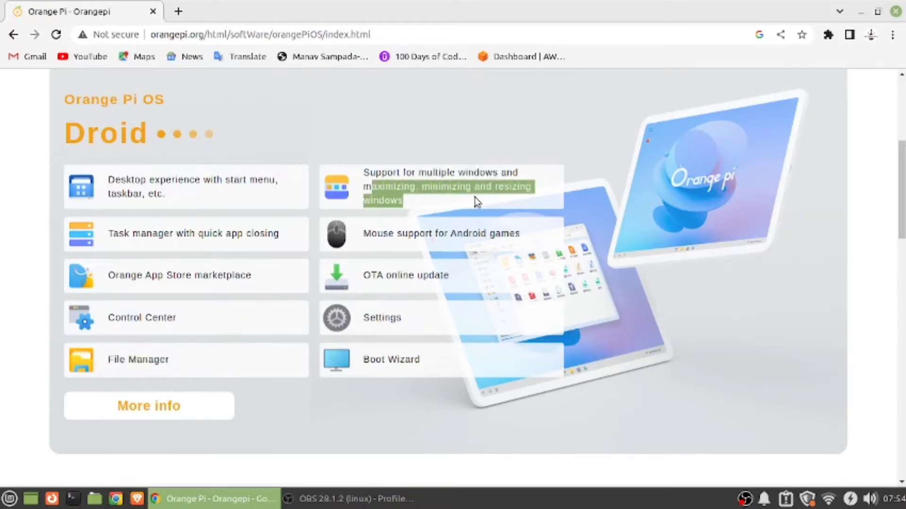
{"action": "mouse_move", "coordinate": [768, 194]}
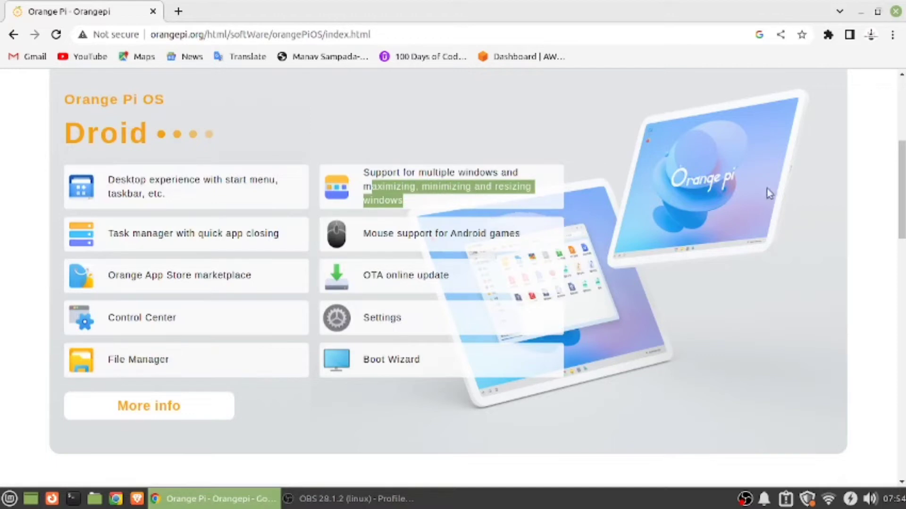
{"action": "mouse_move", "coordinate": [145, 290]}
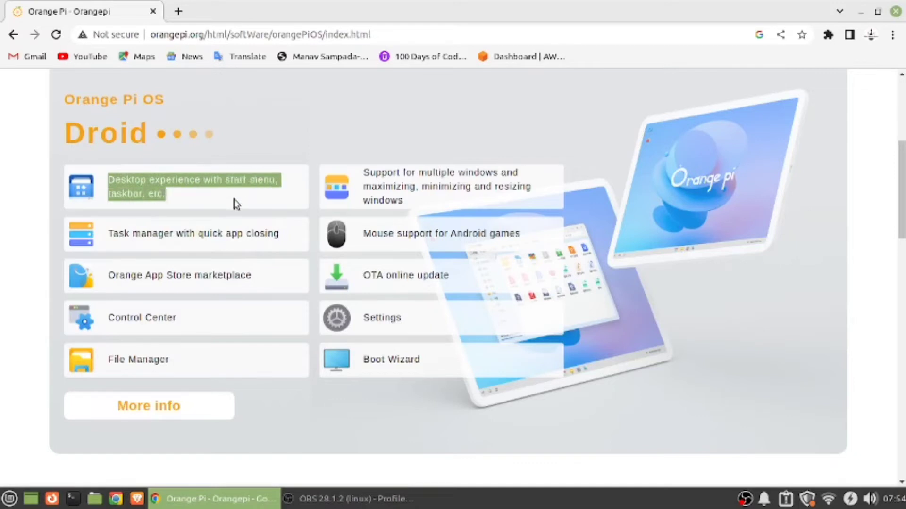
{"action": "mouse_move", "coordinate": [547, 370]}
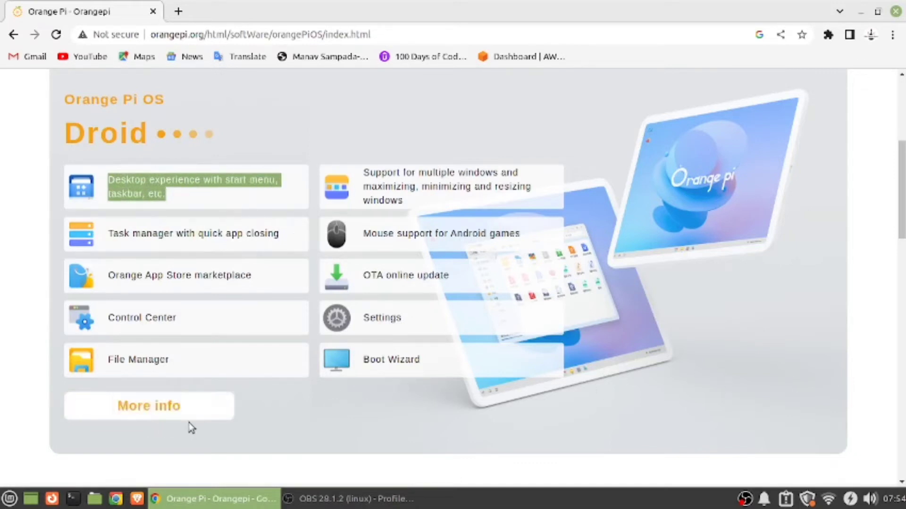
Open the detailed Droid page and scroll to its grid of supported Android apps.
{"action": "left_click", "coordinate": [149, 406]}
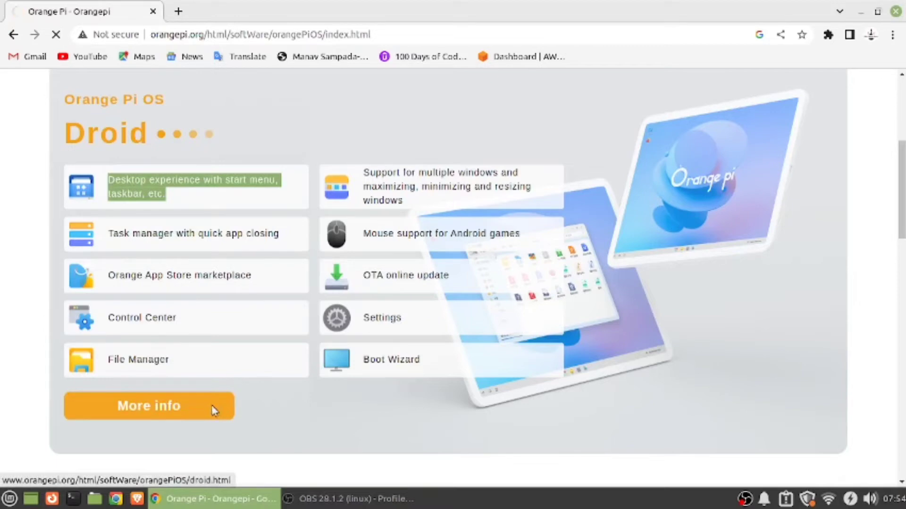
{"action": "left_click", "coordinate": [149, 406]}
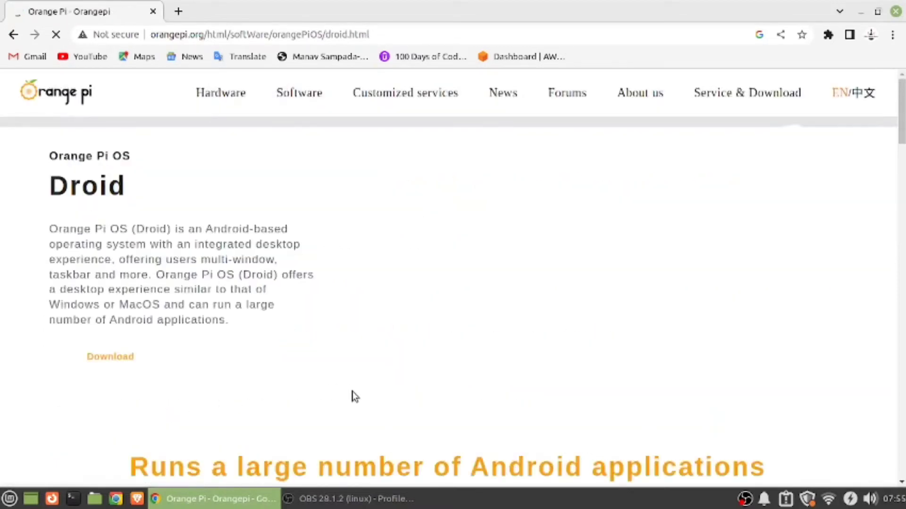
{"action": "scroll", "scroll_direction": "down", "scroll_amount": 3}
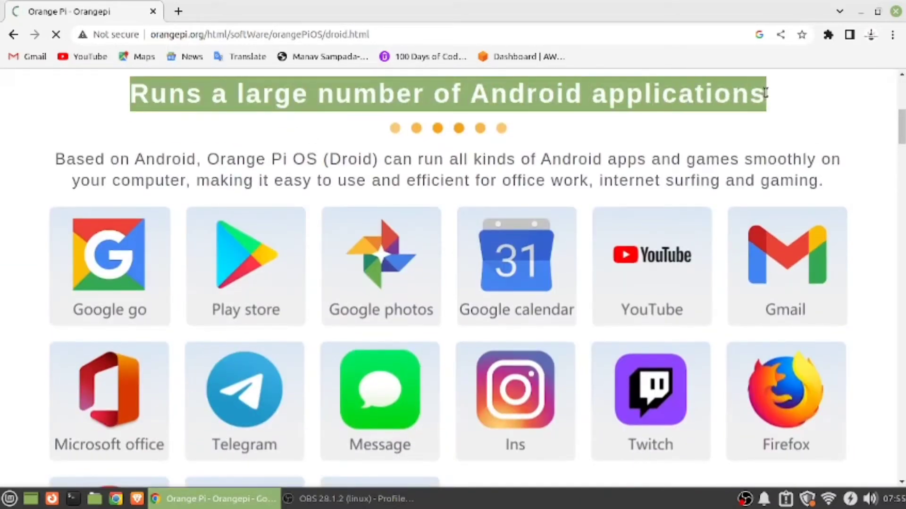
{"action": "scroll", "scroll_direction": "down", "scroll_amount": 3}
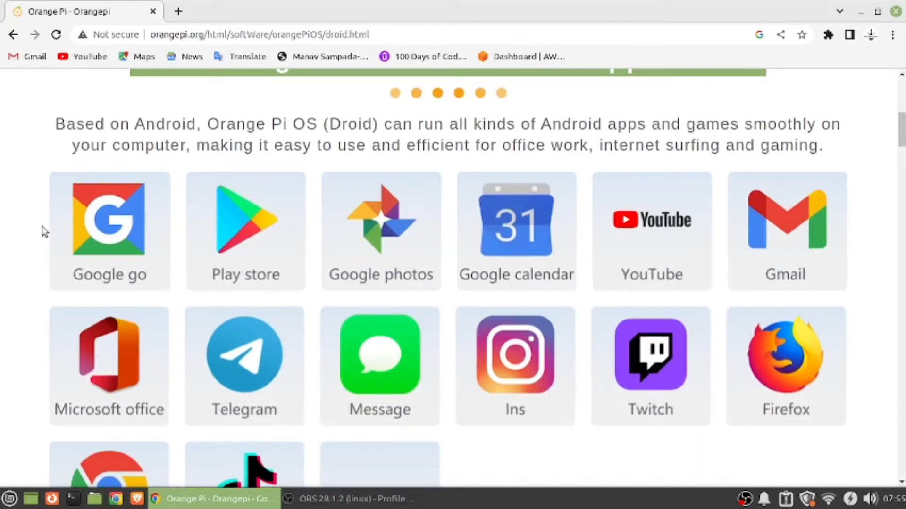
{"action": "mouse_move", "coordinate": [406, 275]}
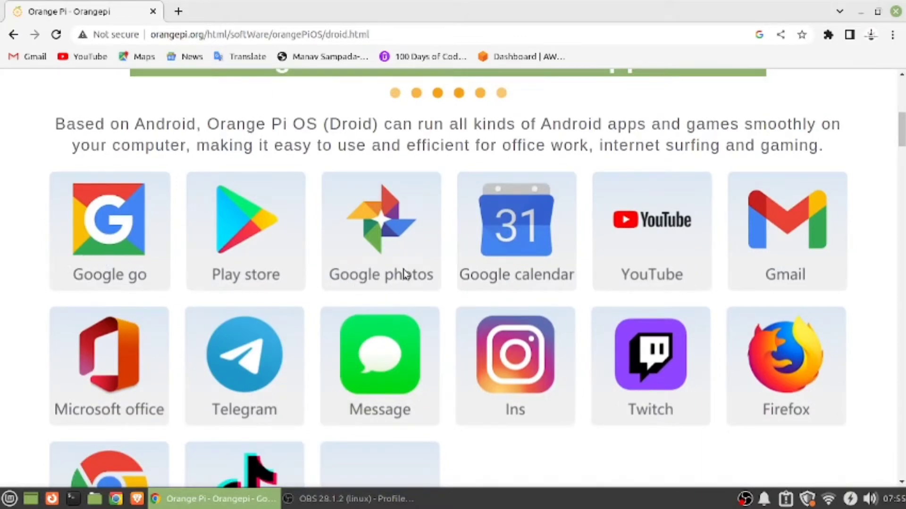
{"action": "mouse_move", "coordinate": [832, 315]}
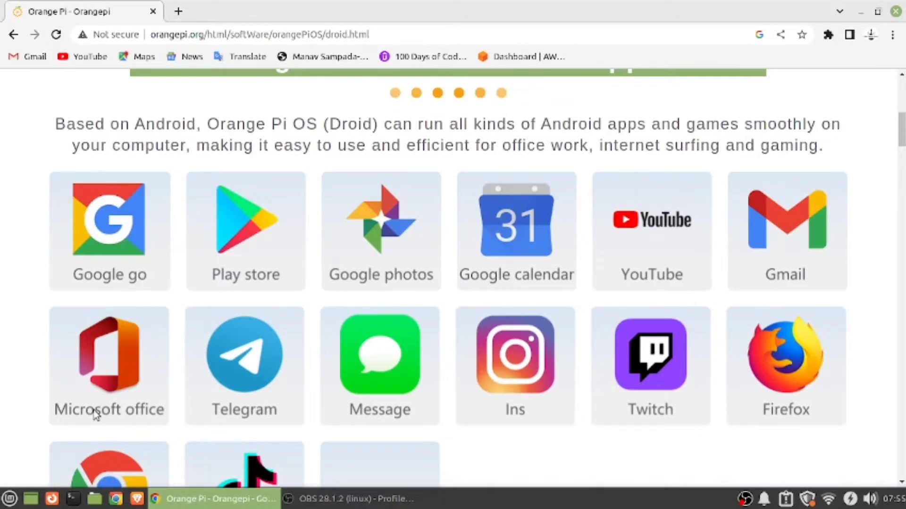
{"action": "scroll", "scroll_direction": "down", "scroll_amount": 3}
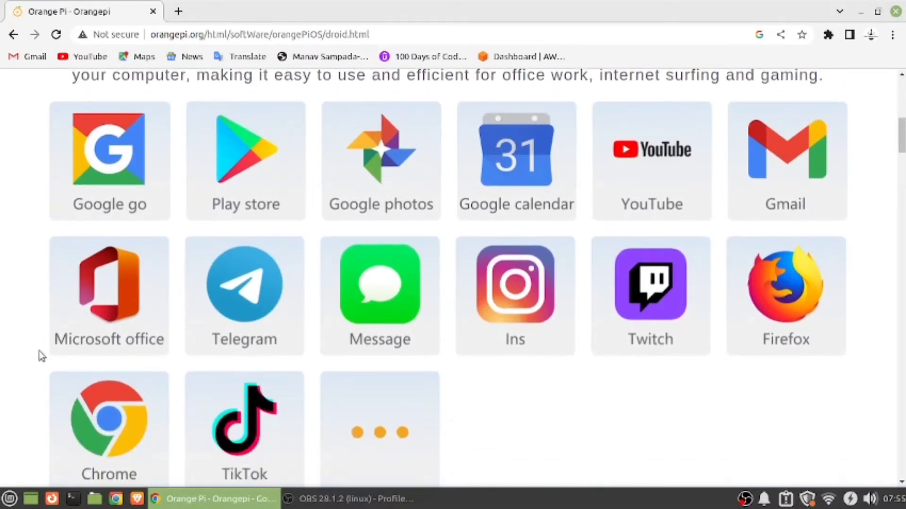
{"action": "mouse_move", "coordinate": [789, 361]}
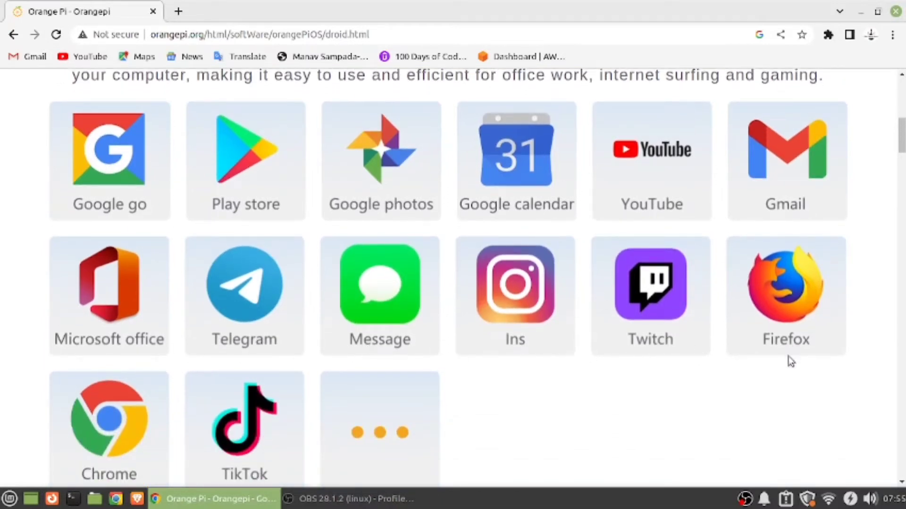
{"action": "scroll", "scroll_direction": "down", "scroll_amount": 3}
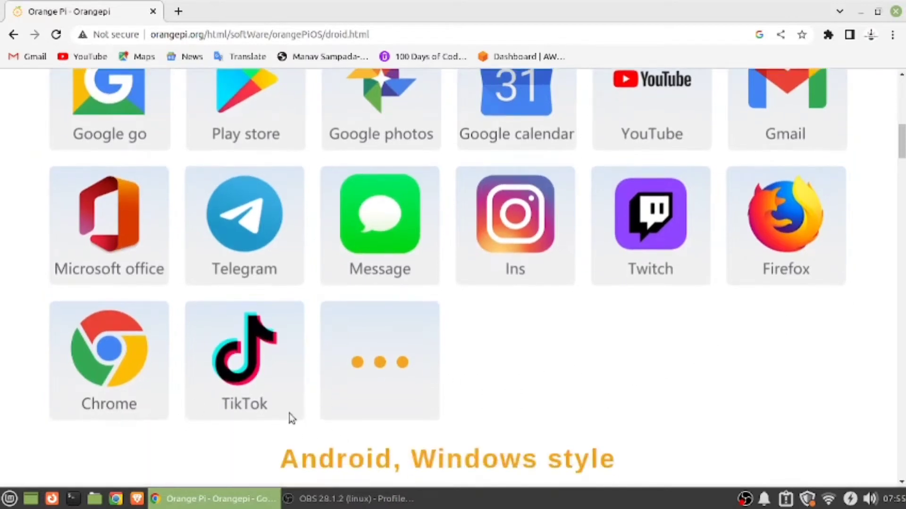
{"action": "scroll", "scroll_direction": "down", "scroll_amount": 3}
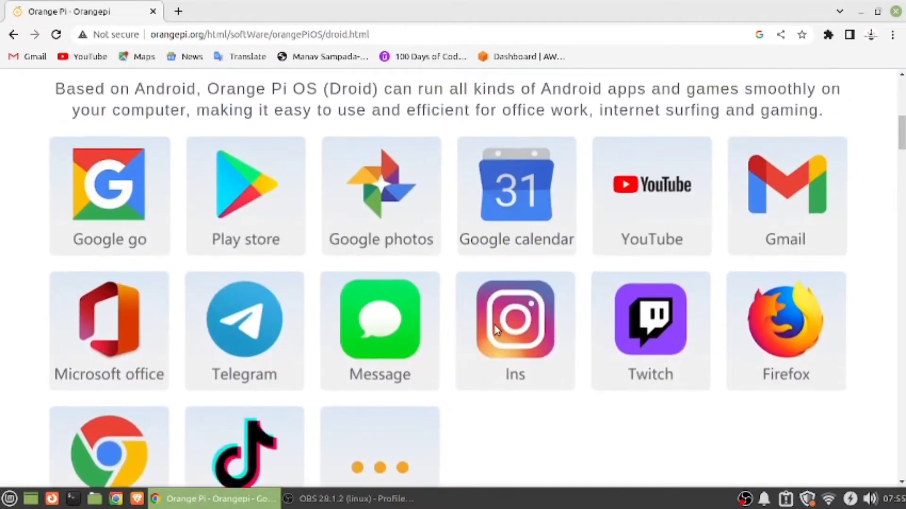
Scroll through the Droid feature sections below the apps grid.
{"action": "scroll", "scroll_direction": "down", "scroll_amount": 3}
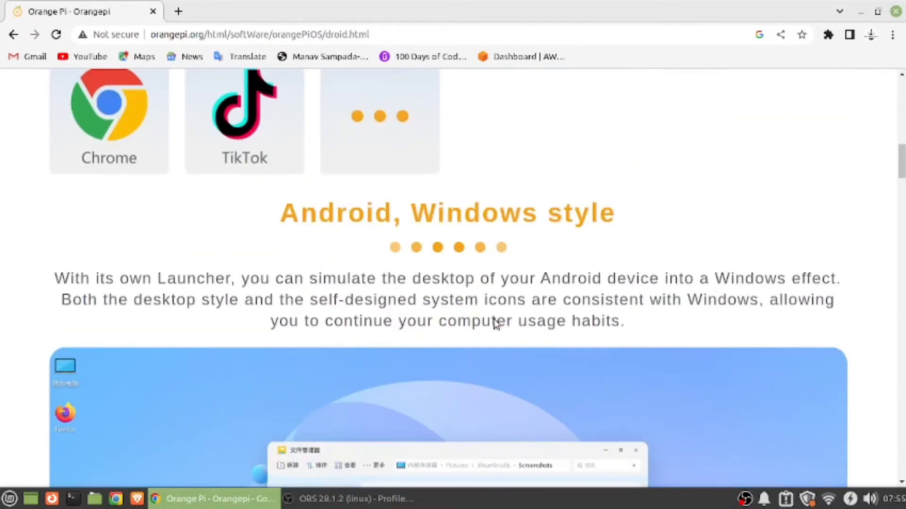
{"action": "scroll", "scroll_direction": "down", "scroll_amount": 3}
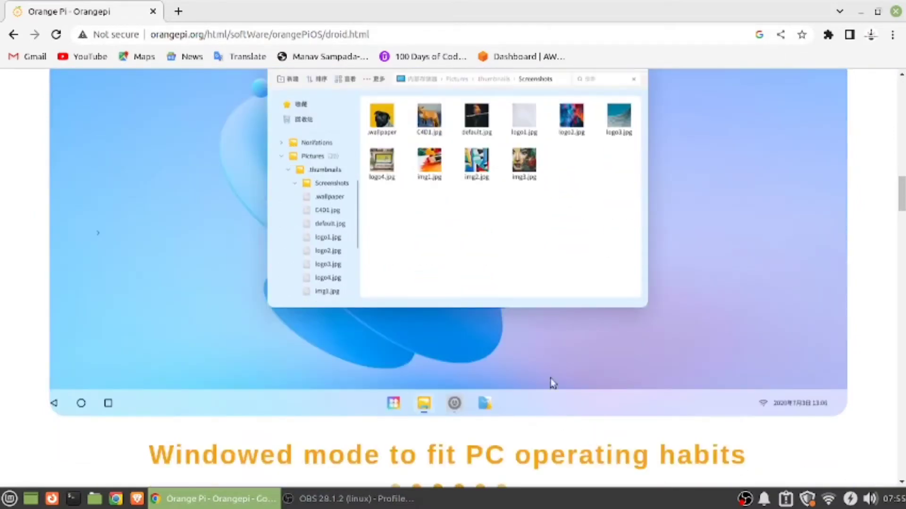
{"action": "mouse_move", "coordinate": [94, 408]}
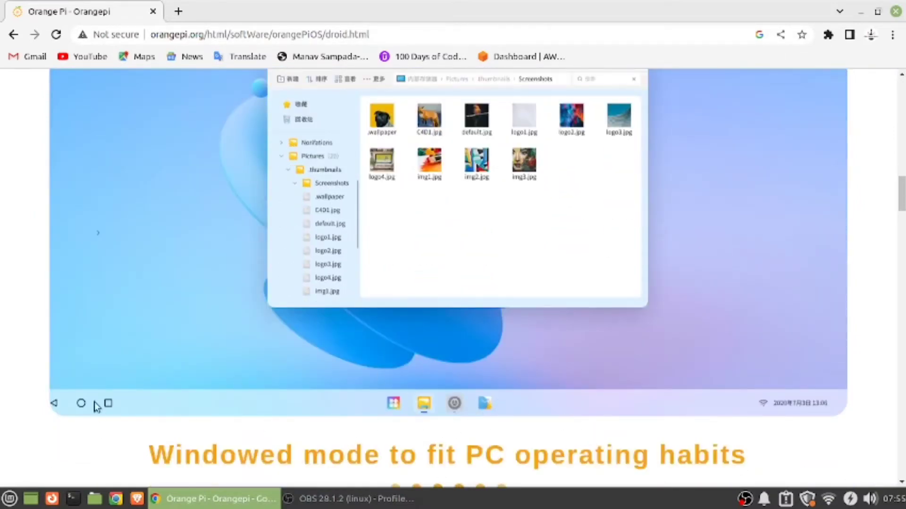
{"action": "mouse_move", "coordinate": [77, 408]}
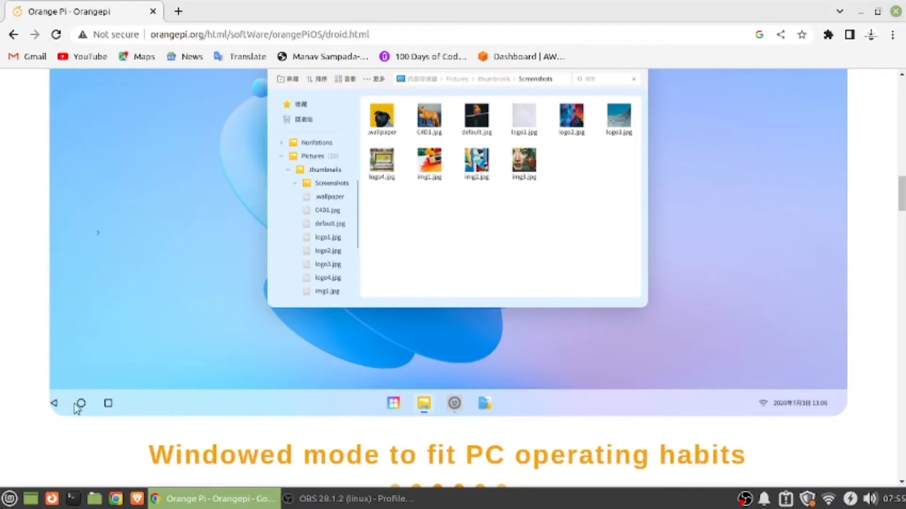
{"action": "mouse_move", "coordinate": [817, 455]}
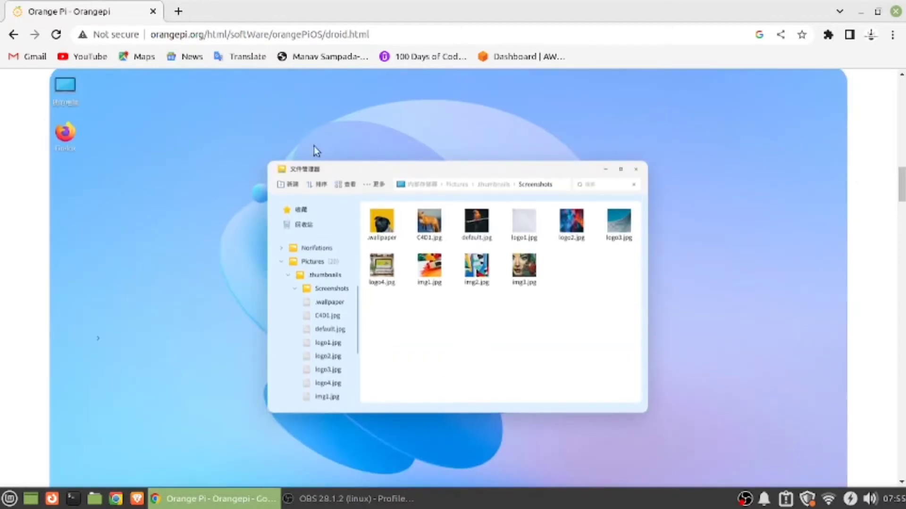
{"action": "mouse_move", "coordinate": [698, 372]}
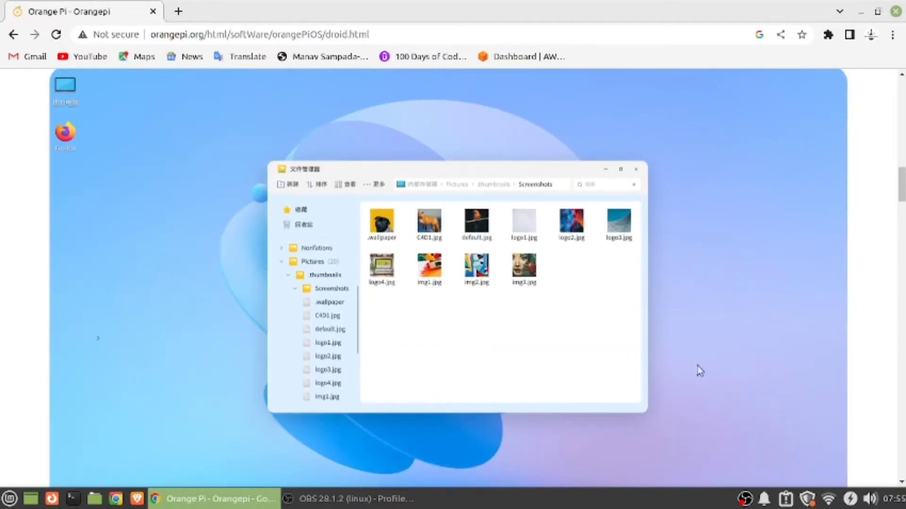
{"action": "mouse_move", "coordinate": [538, 274]}
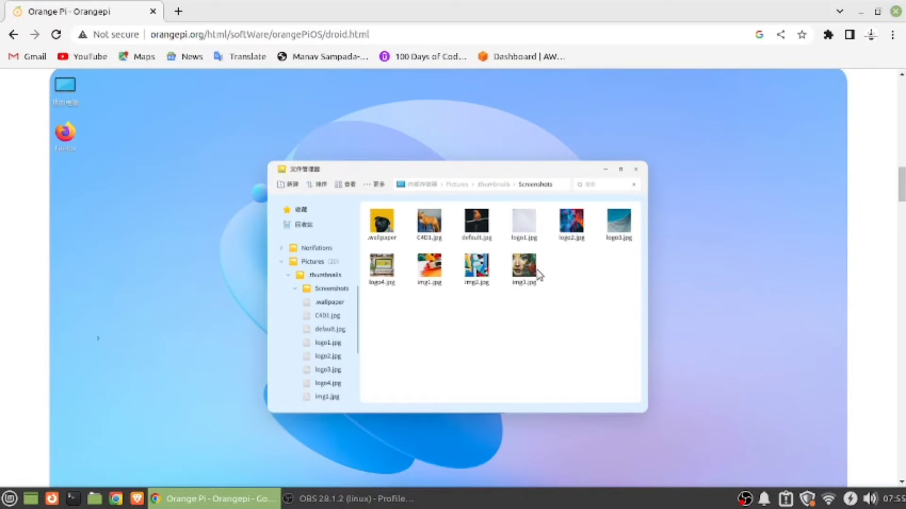
{"action": "mouse_move", "coordinate": [597, 290]}
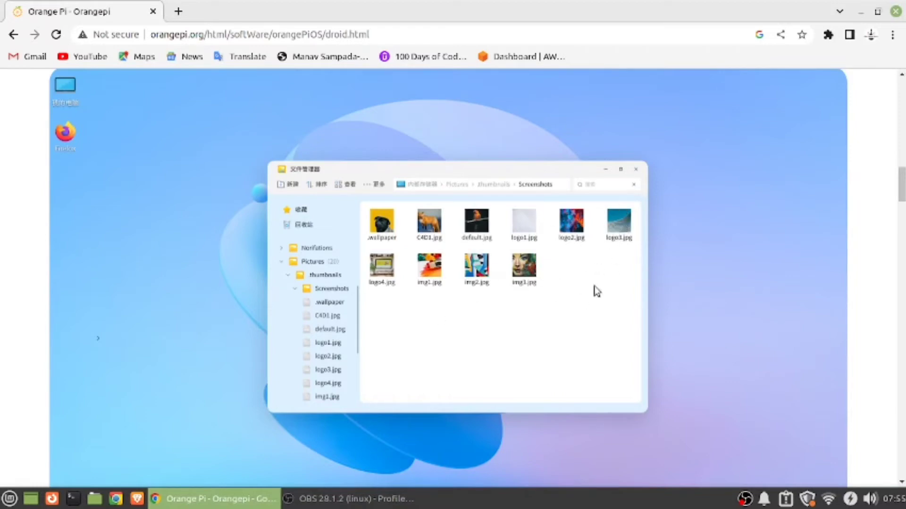
{"action": "scroll", "scroll_direction": "down", "scroll_amount": 3}
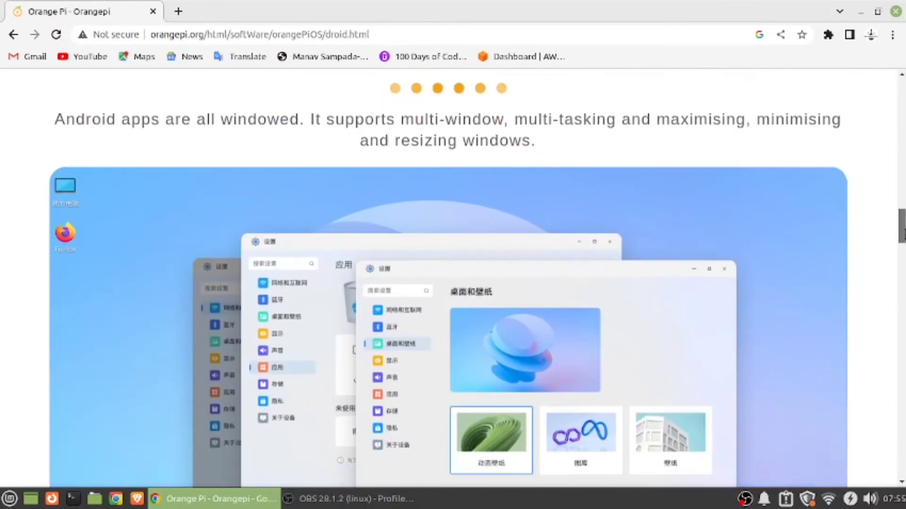
{"action": "scroll", "scroll_direction": "down", "scroll_amount": 3}
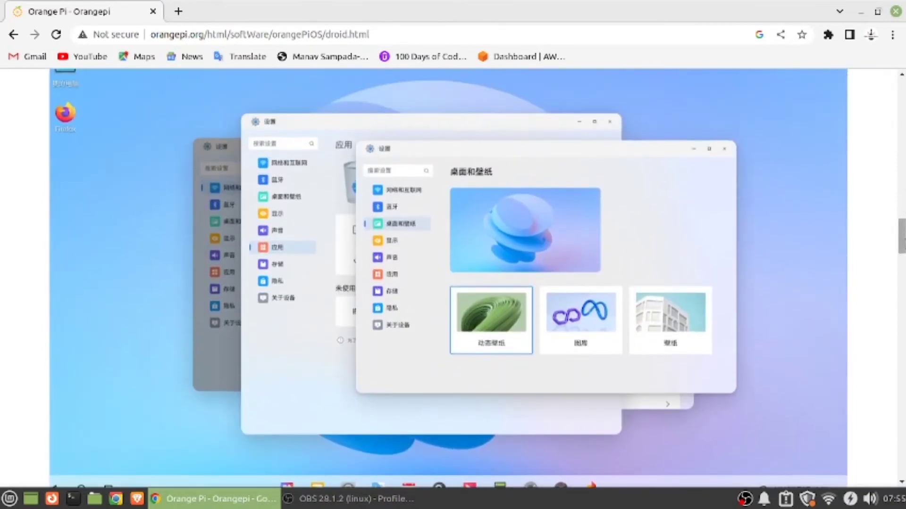
{"action": "scroll", "scroll_direction": "down", "scroll_amount": 3}
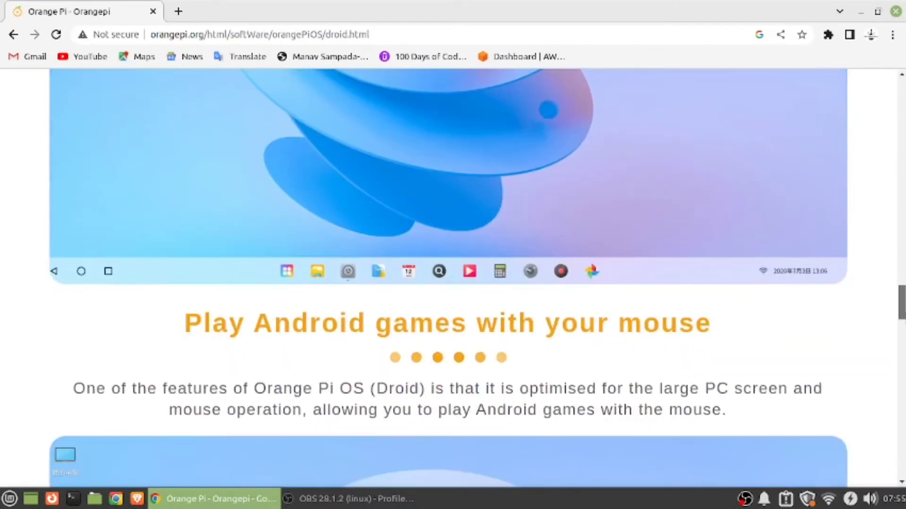
{"action": "scroll", "scroll_direction": "down", "scroll_amount": 3}
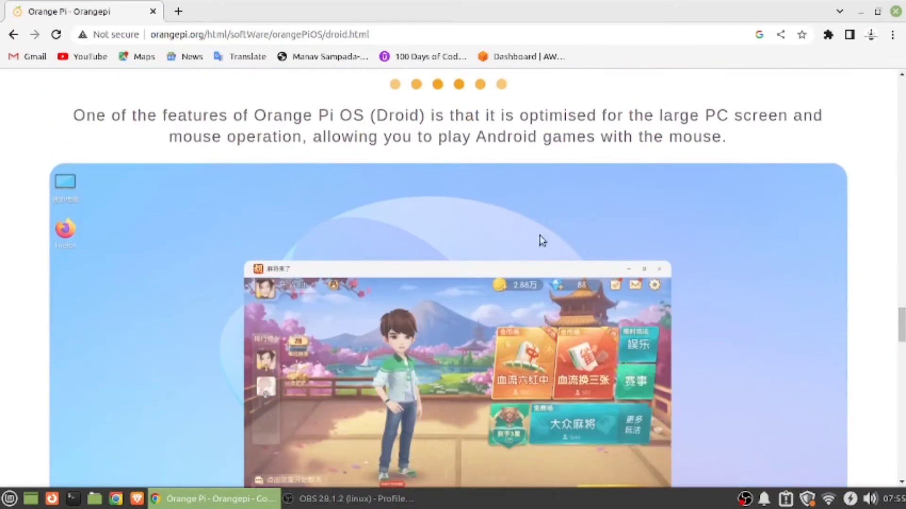
{"action": "mouse_move", "coordinate": [145, 204]}
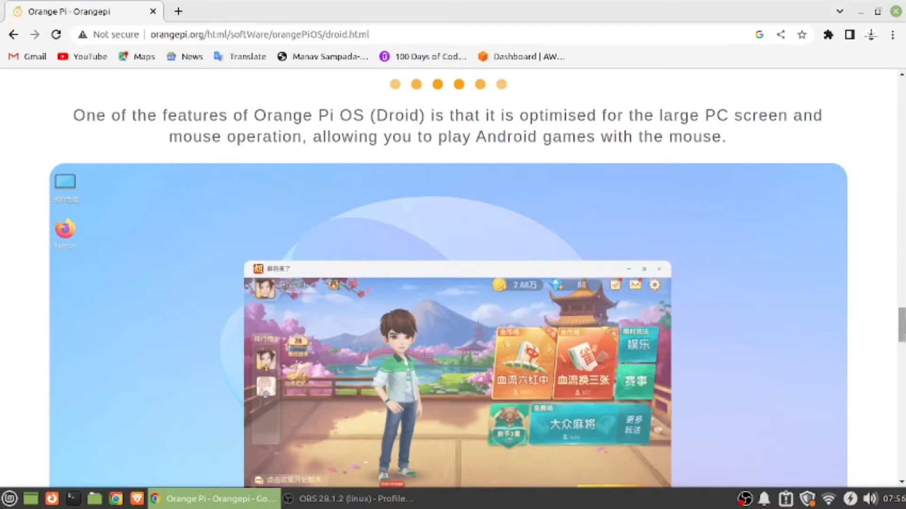
{"action": "scroll", "scroll_direction": "down", "scroll_amount": 3}
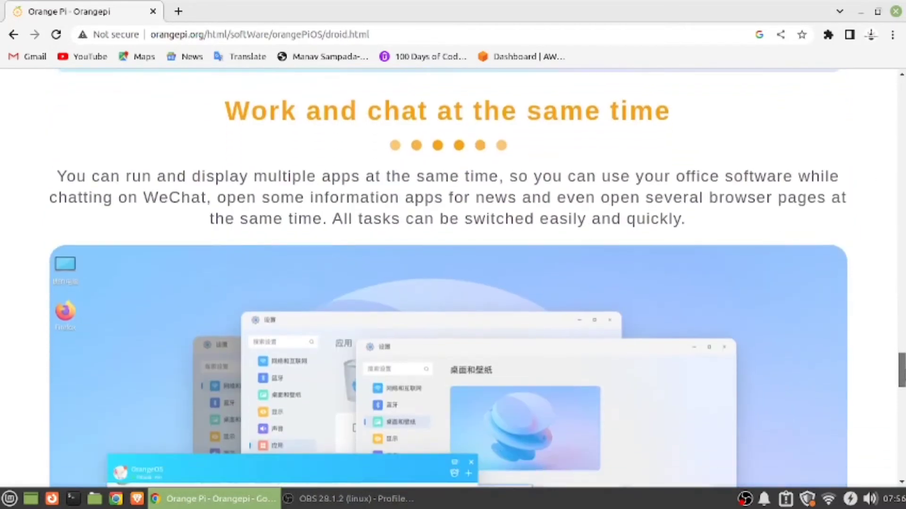
{"action": "scroll", "scroll_direction": "down", "scroll_amount": 3}
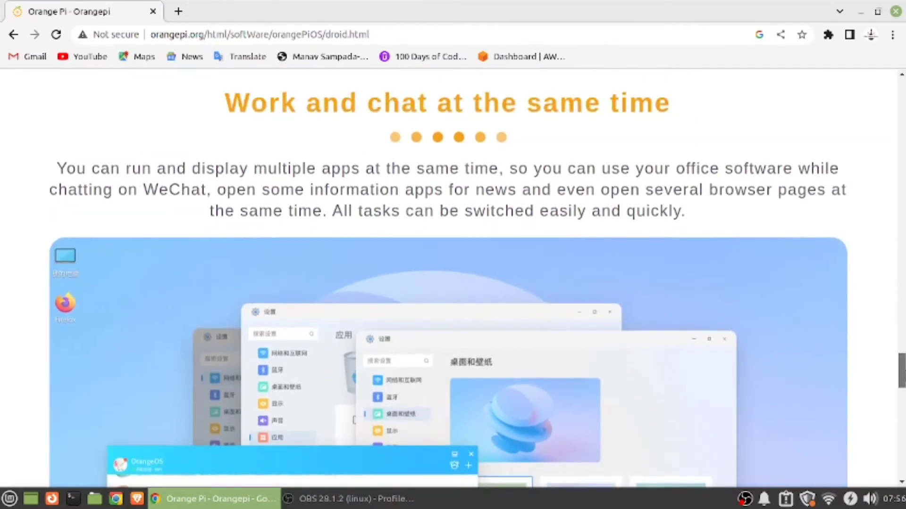
{"action": "mouse_move", "coordinate": [236, 105]}
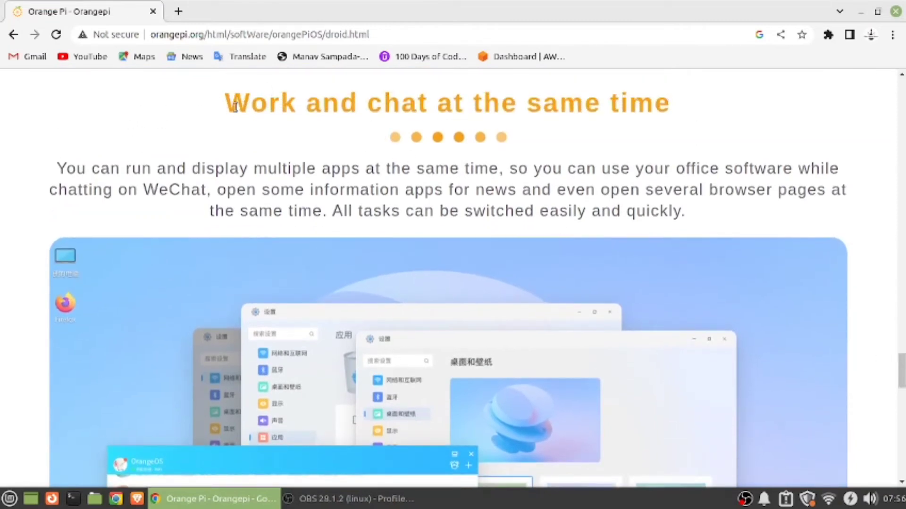
Highlight the 'Work and chat at the same time' heading and continue to the Windows/Mac styles section.
{"action": "left_click_drag", "start_coordinate": [231, 103], "coordinate": [540, 103]}
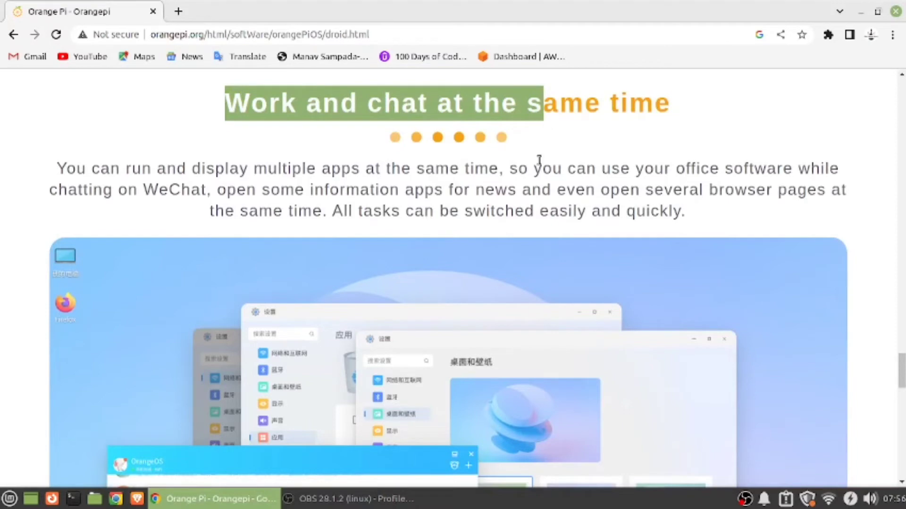
{"action": "scroll", "scroll_direction": "down", "scroll_amount": 3}
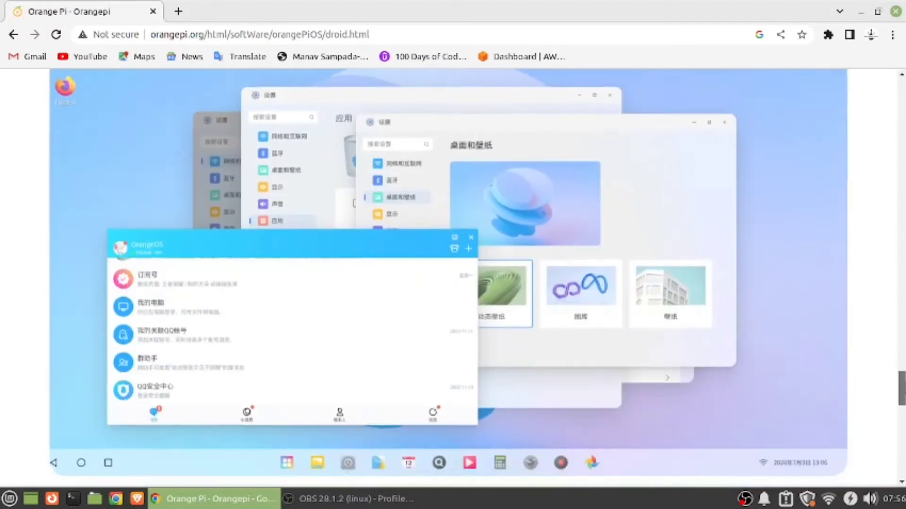
{"action": "scroll", "scroll_direction": "down", "scroll_amount": 3}
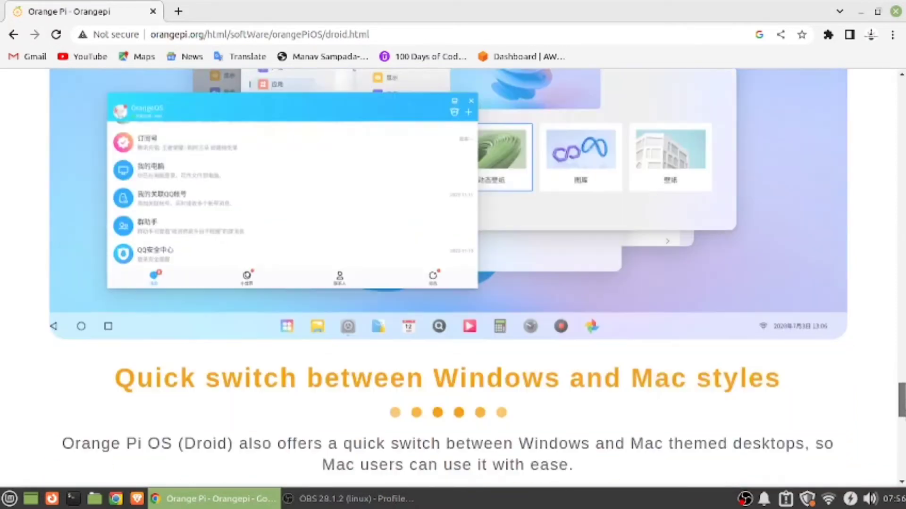
{"action": "scroll", "scroll_direction": "down", "scroll_amount": 3}
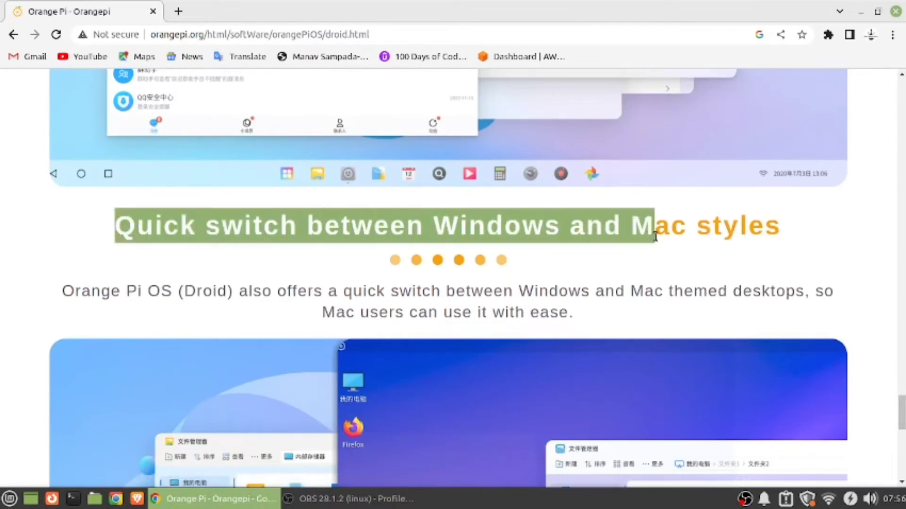
{"action": "scroll", "scroll_direction": "down", "scroll_amount": 3}
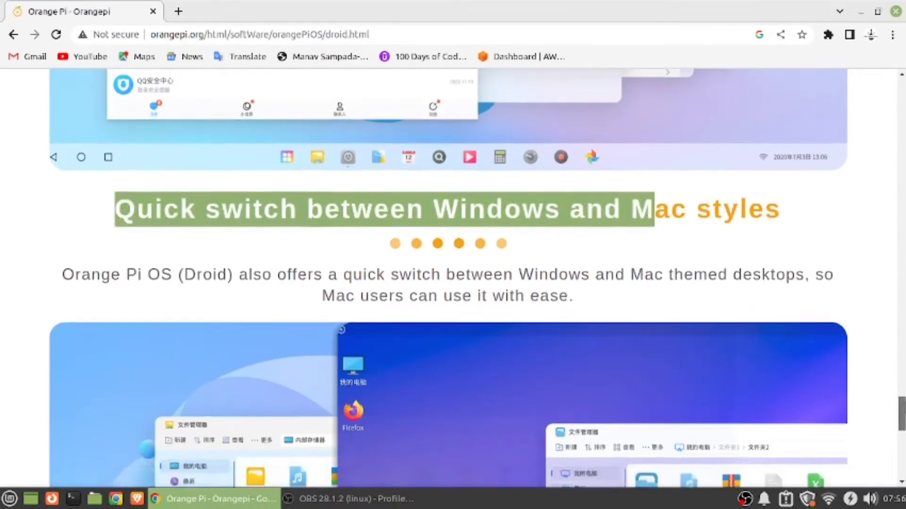
{"action": "scroll", "scroll_direction": "down", "scroll_amount": 3}
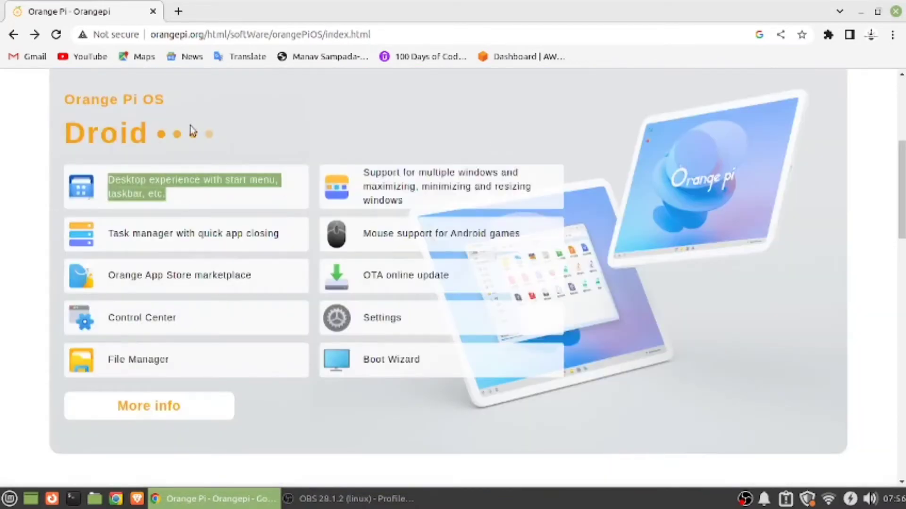
Highlight 'Arch' in the overview heading and scroll through the Arch feature list.
{"action": "scroll", "scroll_direction": "down", "scroll_amount": 3}
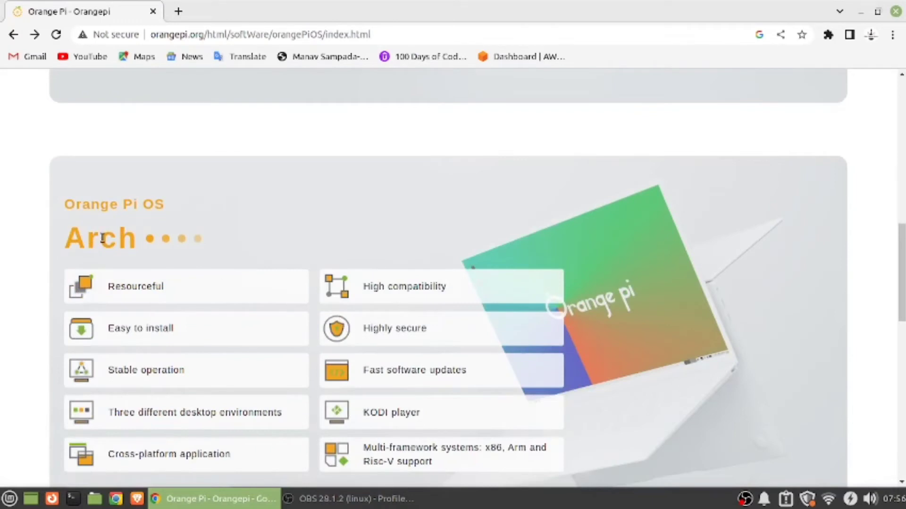
{"action": "double_click", "coordinate": [113, 204]}
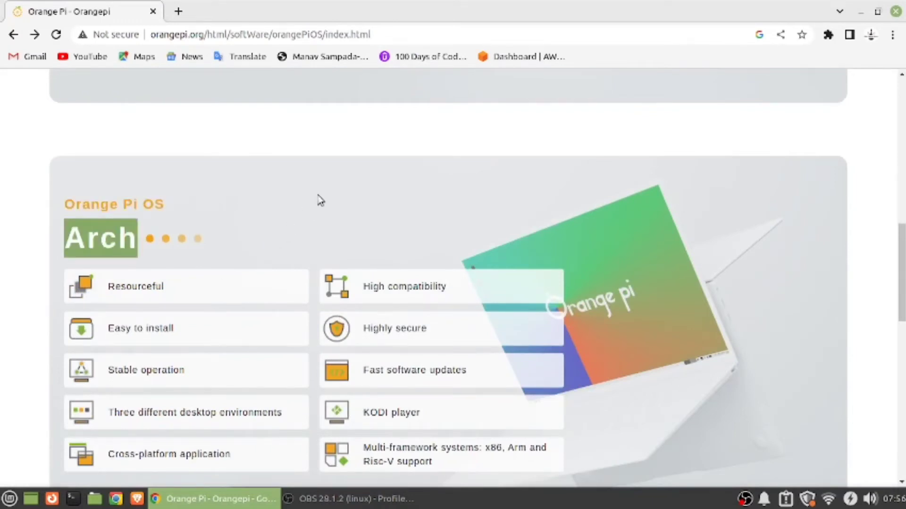
{"action": "scroll", "scroll_direction": "down", "scroll_amount": 3}
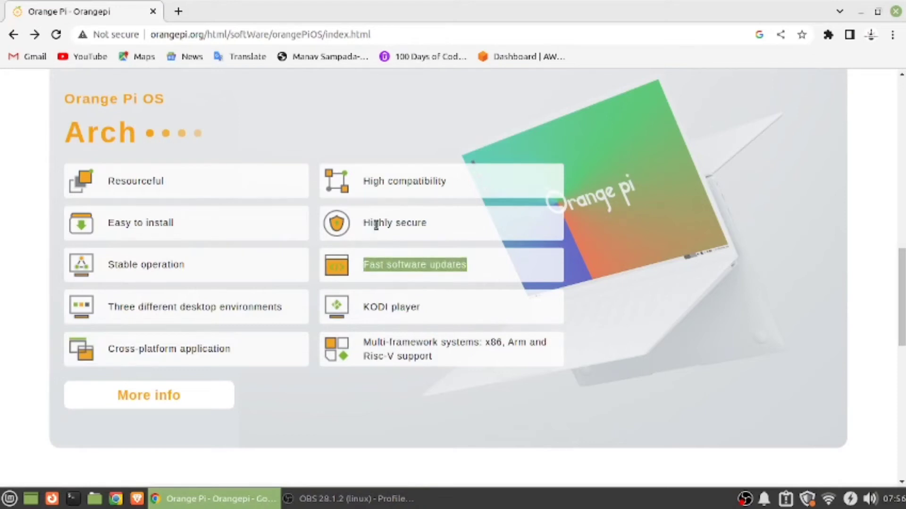
{"action": "mouse_move", "coordinate": [359, 228]}
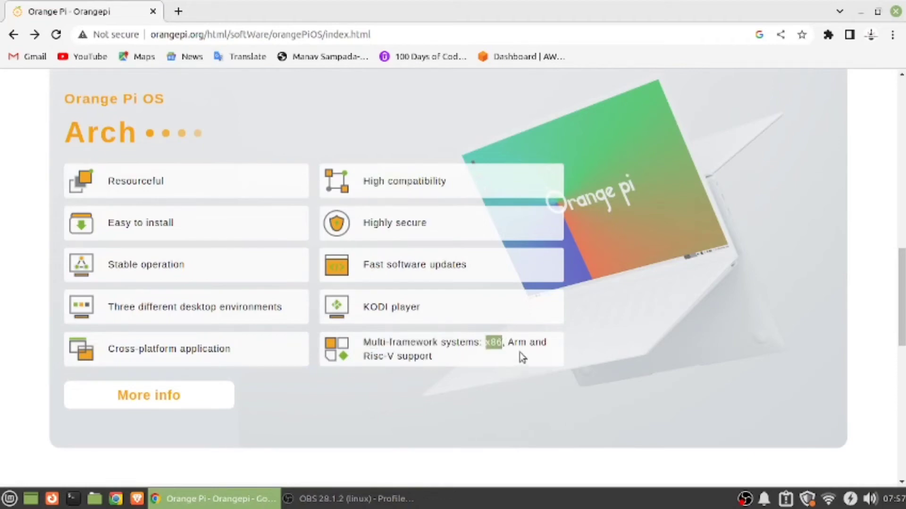
{"action": "mouse_move", "coordinate": [512, 345]}
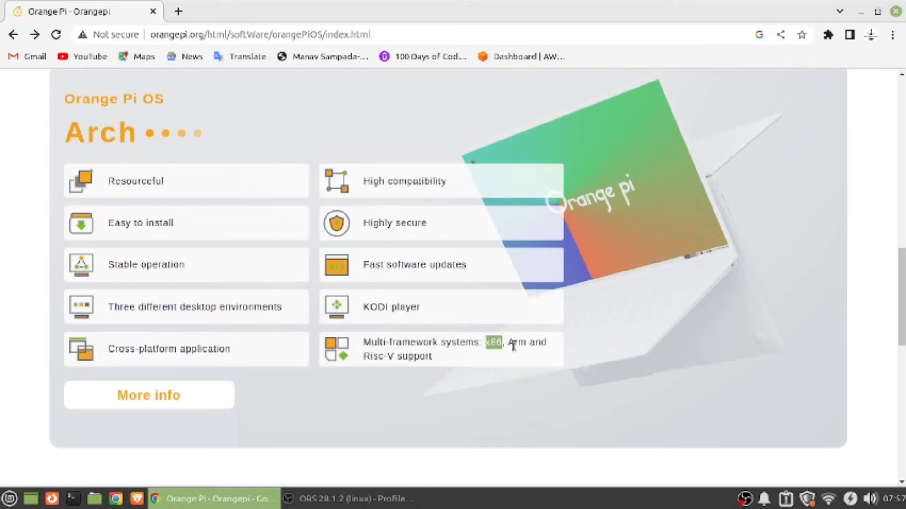
{"action": "mouse_move", "coordinate": [512, 345]}
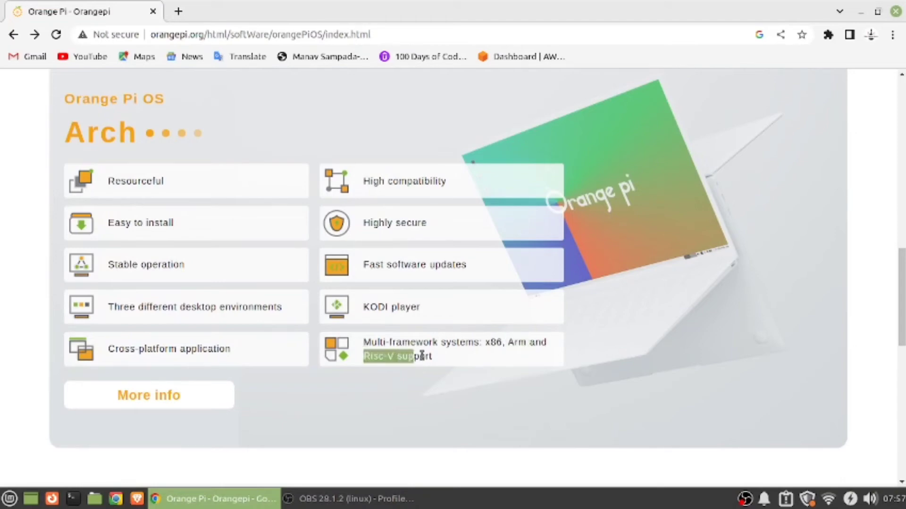
{"action": "scroll", "scroll_direction": "down", "scroll_amount": 3}
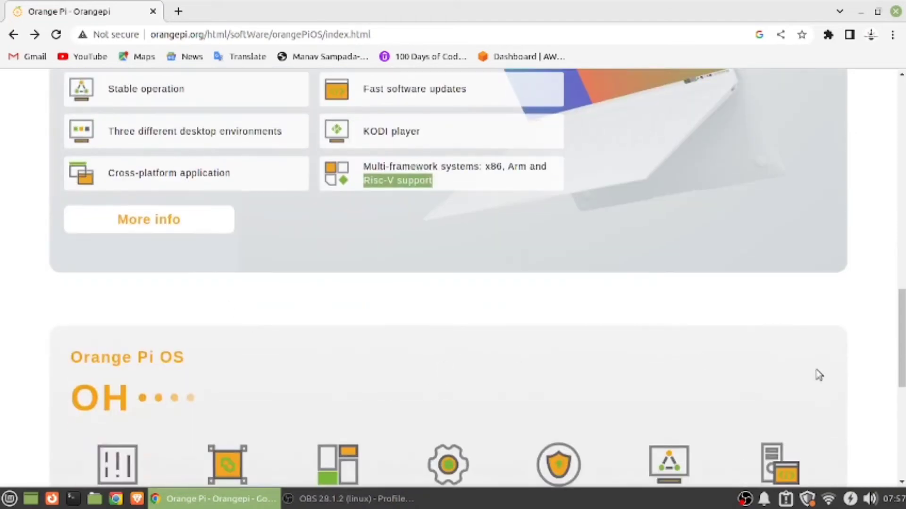
{"action": "scroll", "scroll_direction": "down", "scroll_amount": 3}
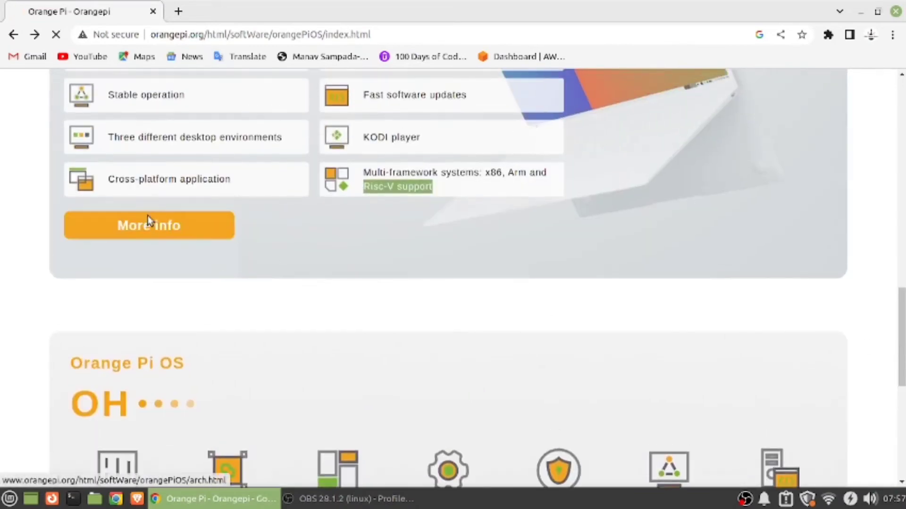
Open the detailed Arch page and scroll through its supported applications grid to High compatibility.
{"action": "left_click", "coordinate": [149, 225]}
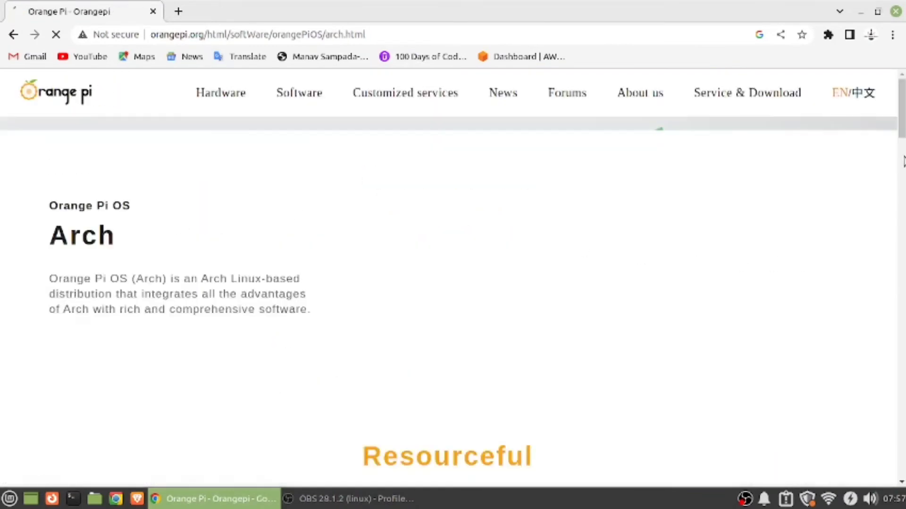
{"action": "scroll", "scroll_direction": "down", "scroll_amount": 3}
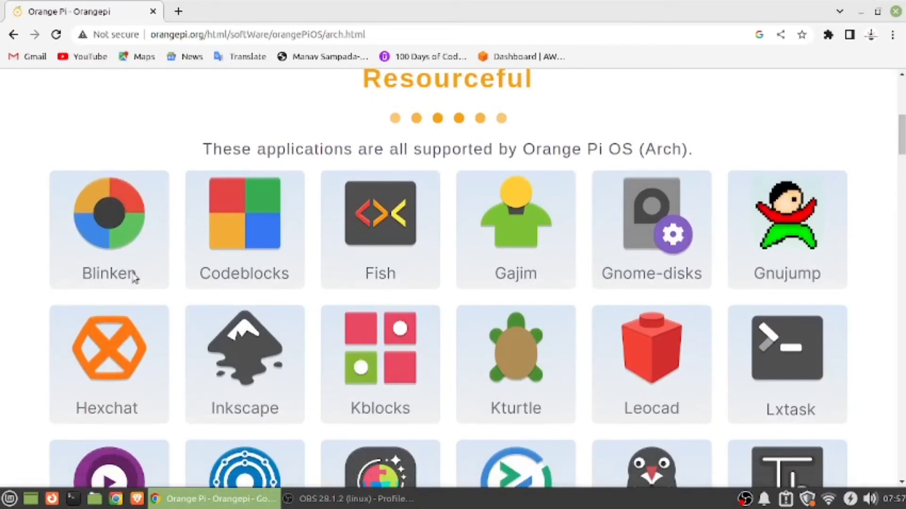
{"action": "mouse_move", "coordinate": [102, 290]}
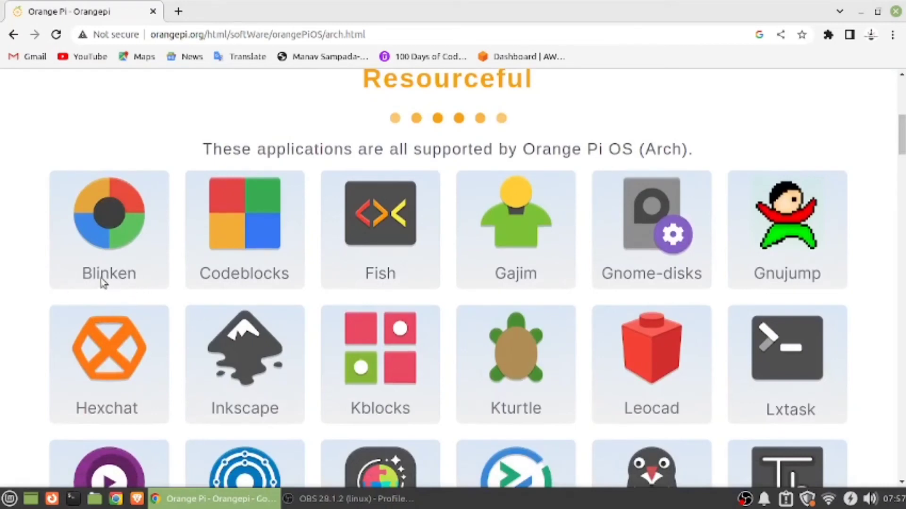
{"action": "mouse_move", "coordinate": [396, 281]}
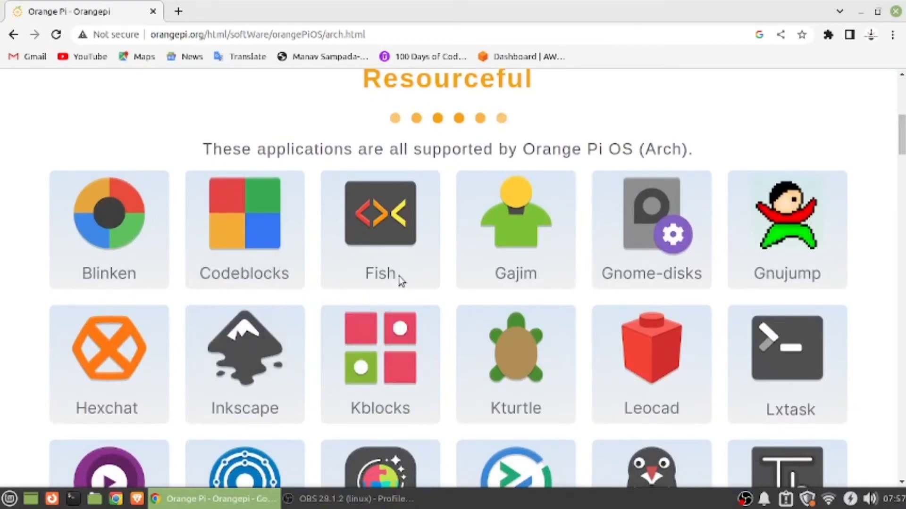
{"action": "mouse_move", "coordinate": [706, 289]}
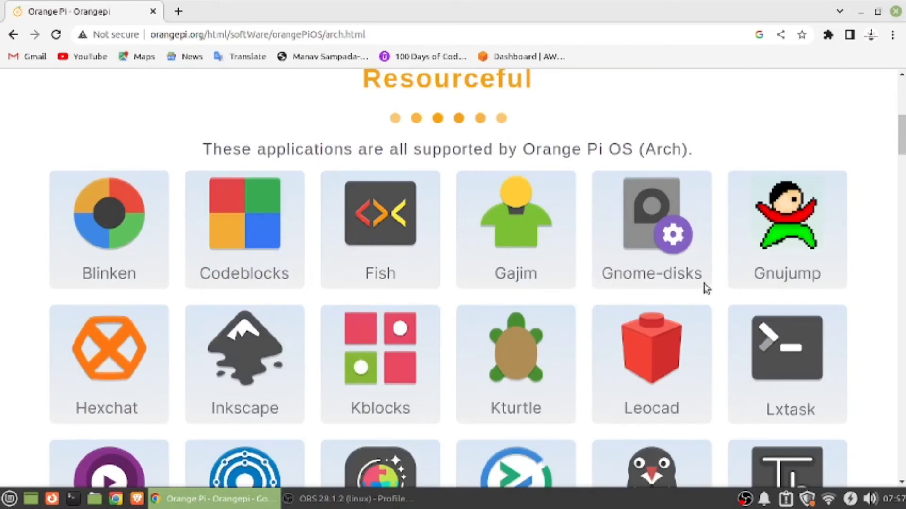
{"action": "scroll", "scroll_direction": "down", "scroll_amount": 3}
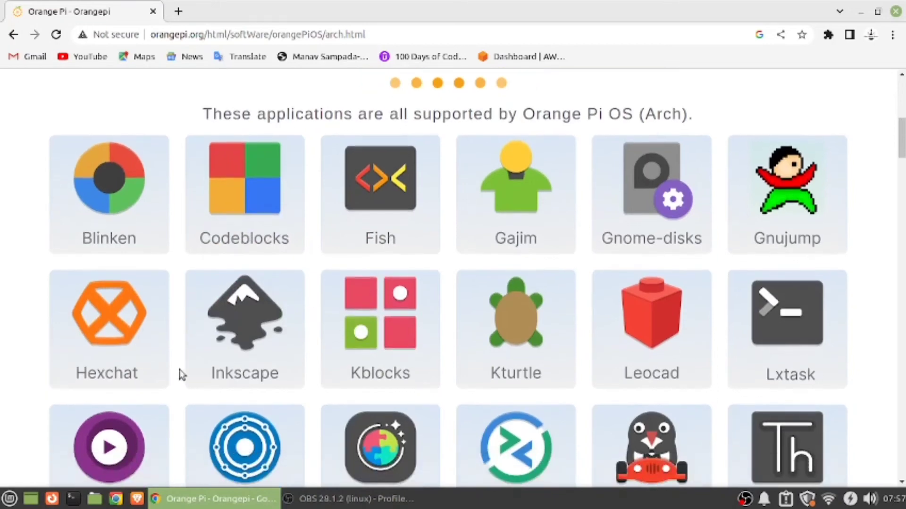
{"action": "scroll", "scroll_direction": "down", "scroll_amount": 3}
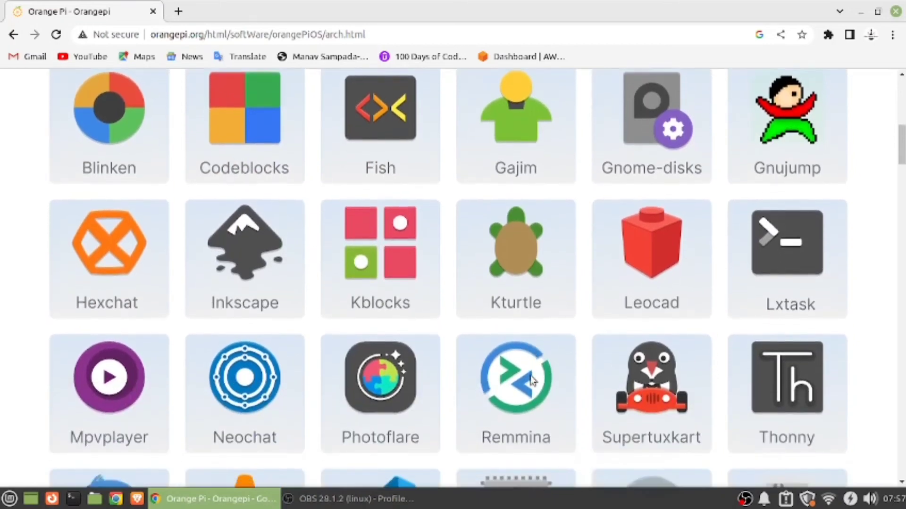
{"action": "scroll", "scroll_direction": "down", "scroll_amount": 3}
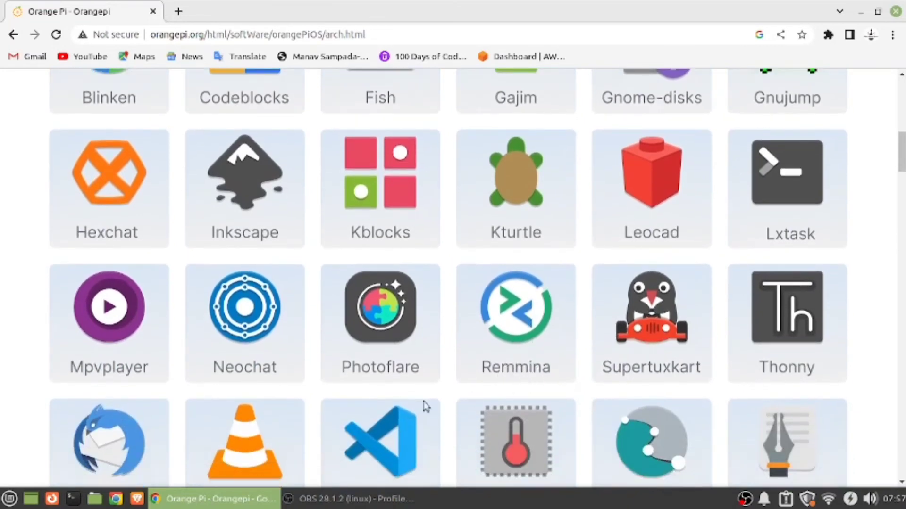
{"action": "scroll", "scroll_direction": "down", "scroll_amount": 3}
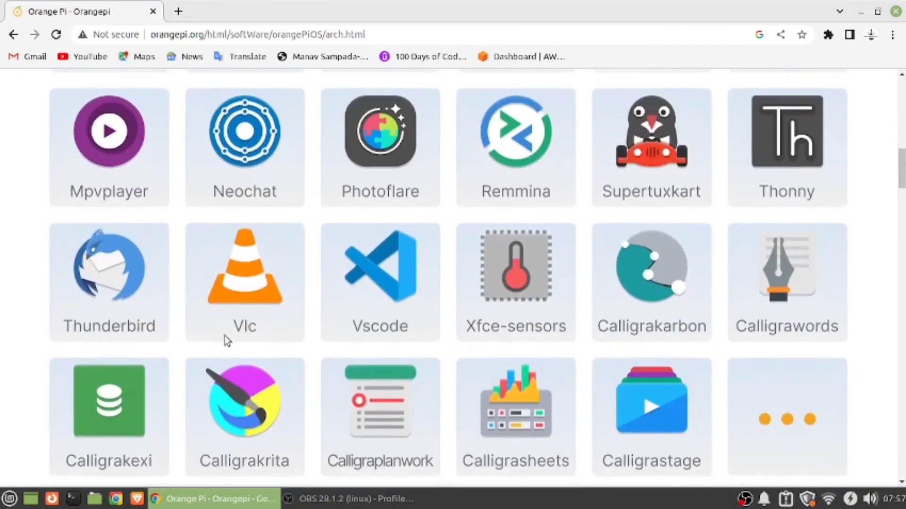
{"action": "mouse_move", "coordinate": [268, 214]}
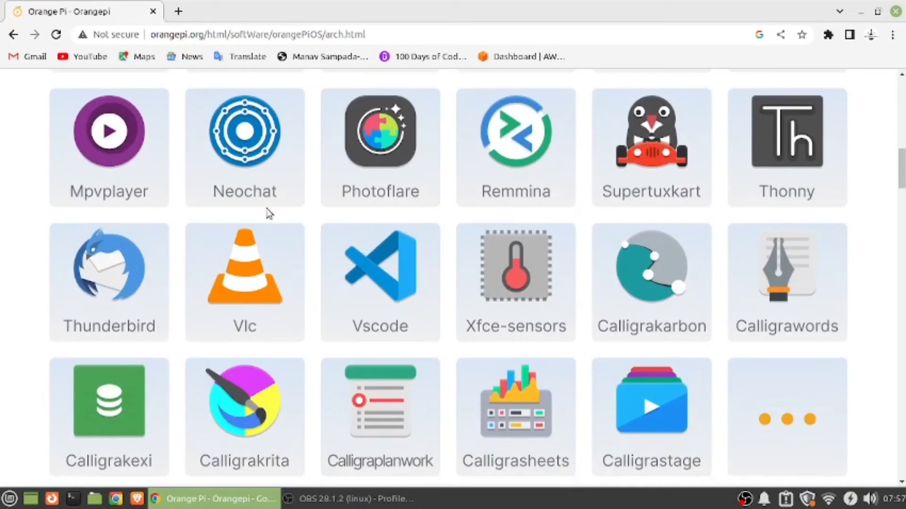
{"action": "scroll", "scroll_direction": "down", "scroll_amount": 3}
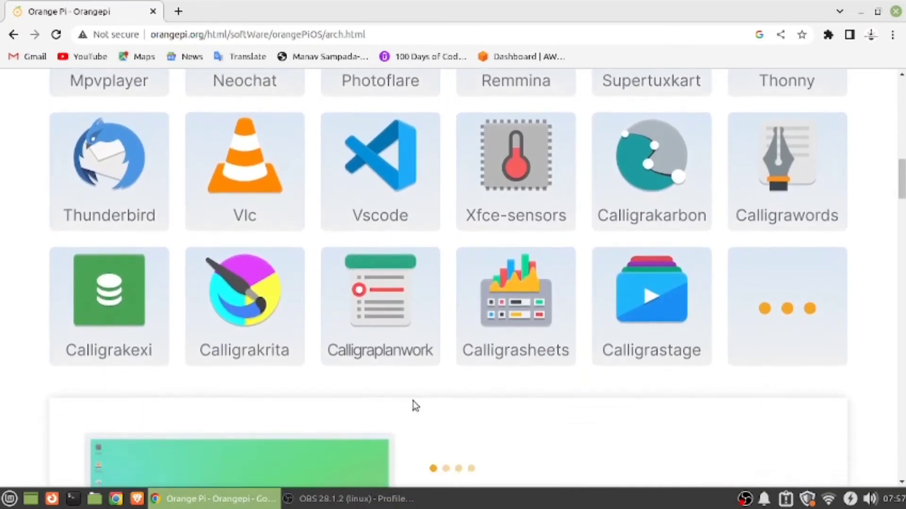
{"action": "scroll", "scroll_direction": "down", "scroll_amount": 3}
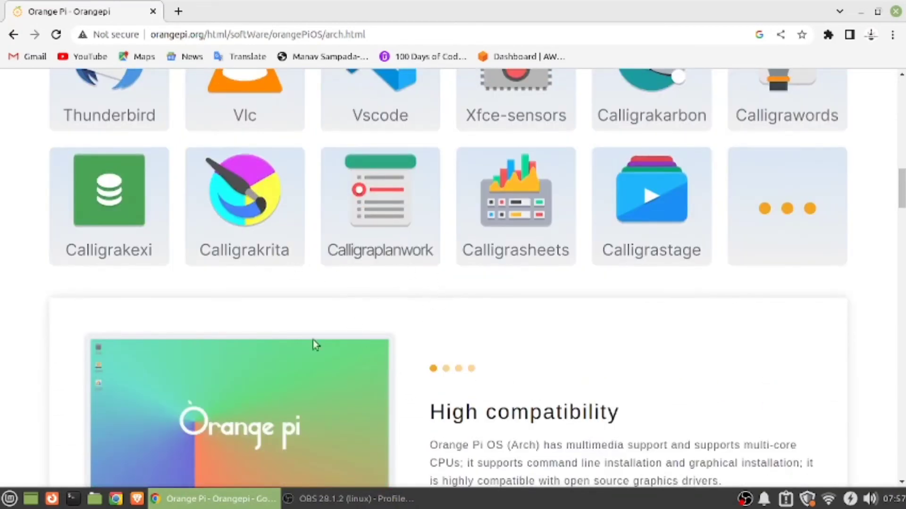
{"action": "mouse_move", "coordinate": [586, 343]}
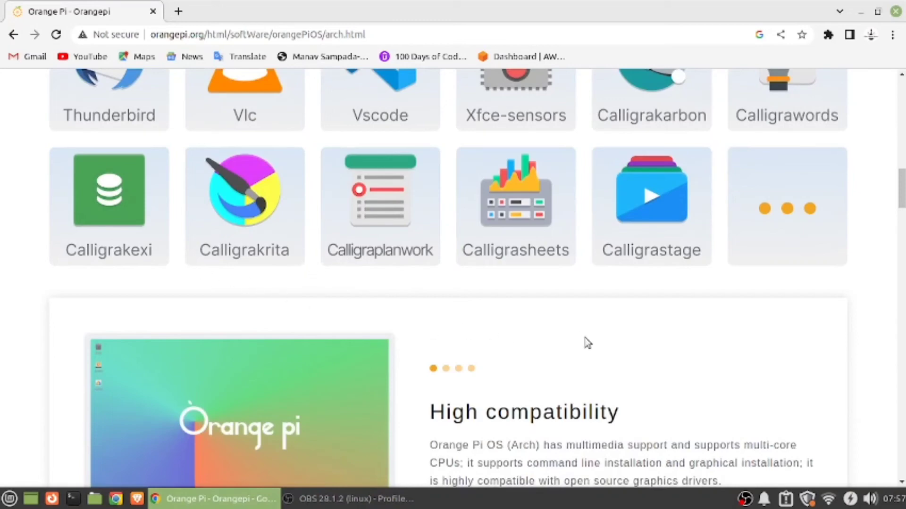
Read from High compatibility through KODI and Boot Wizard, highlighting a phrase, down to the footer.
{"action": "scroll", "scroll_direction": "down", "scroll_amount": 3}
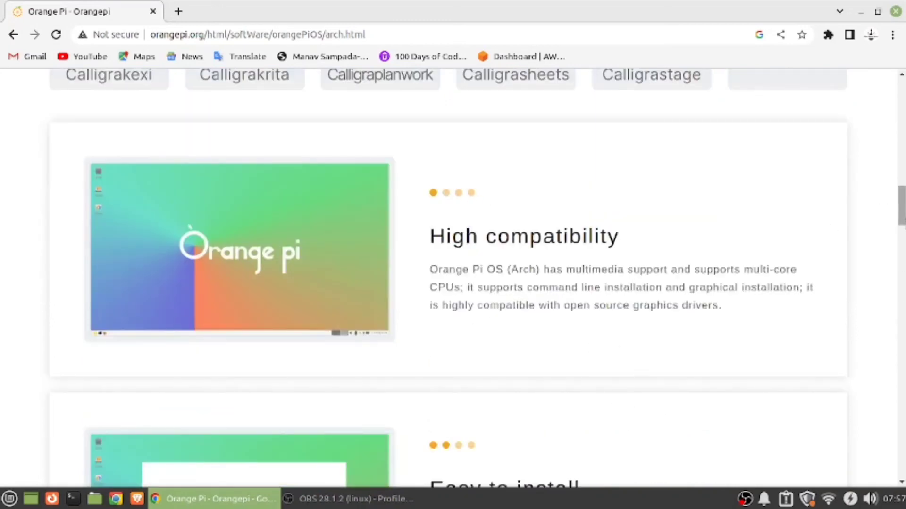
{"action": "scroll", "scroll_direction": "down", "scroll_amount": 3}
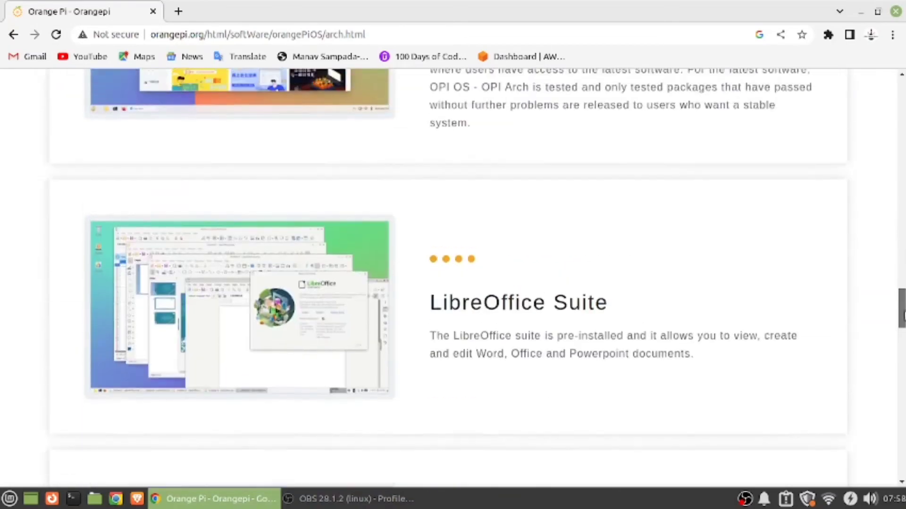
{"action": "double_click", "coordinate": [487, 302]}
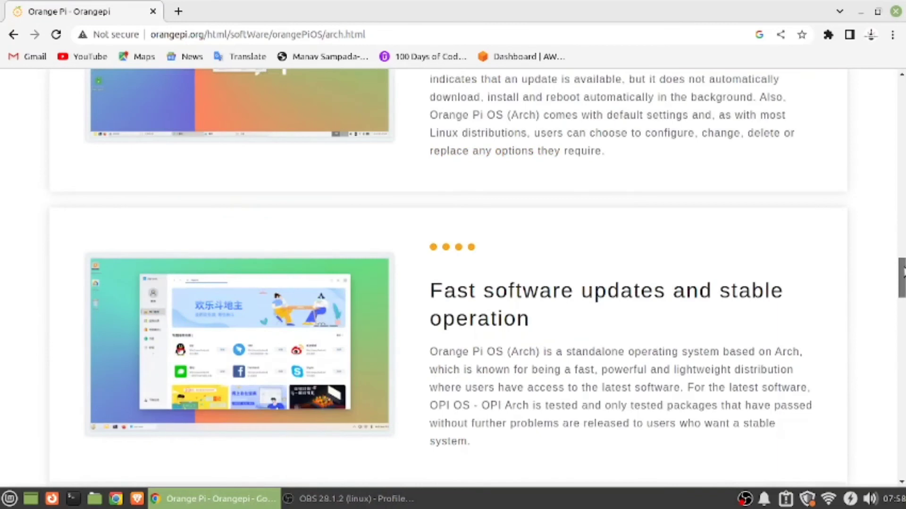
{"action": "scroll", "scroll_direction": "down", "scroll_amount": 3}
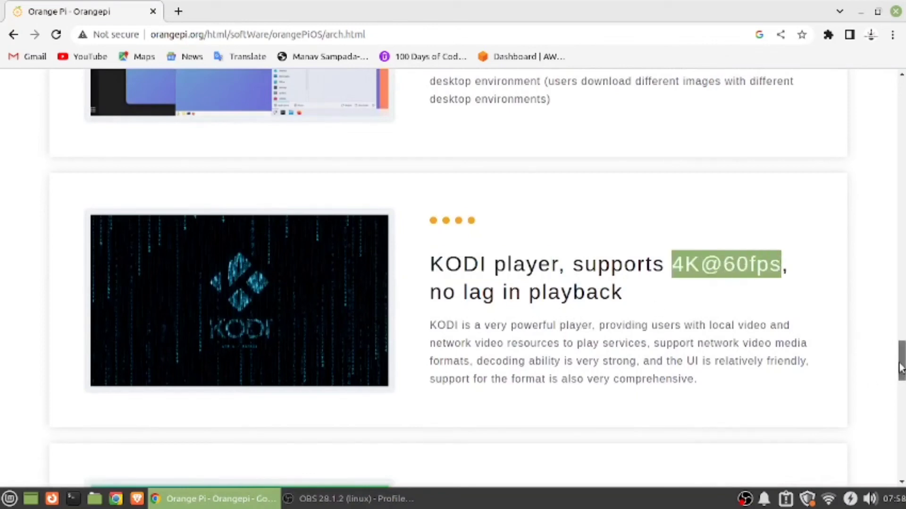
{"action": "scroll", "scroll_direction": "down", "scroll_amount": 3}
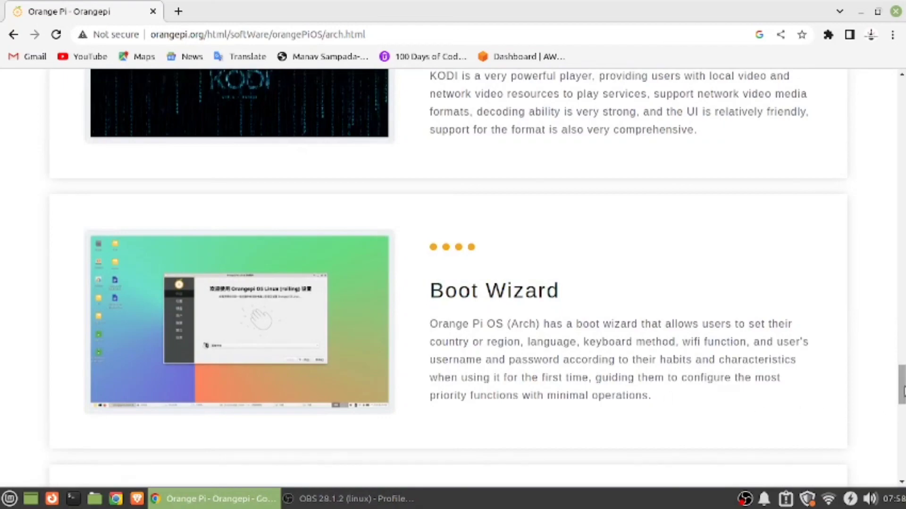
{"action": "scroll", "scroll_direction": "down", "scroll_amount": 3}
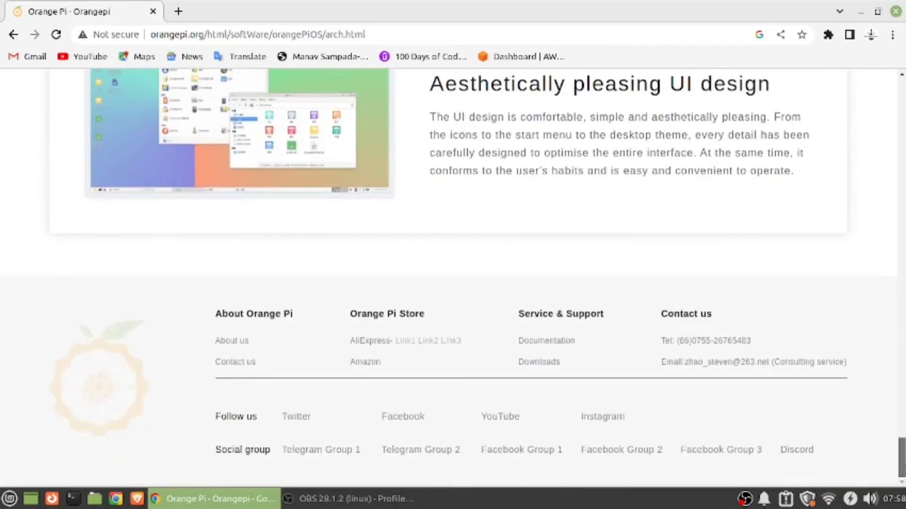